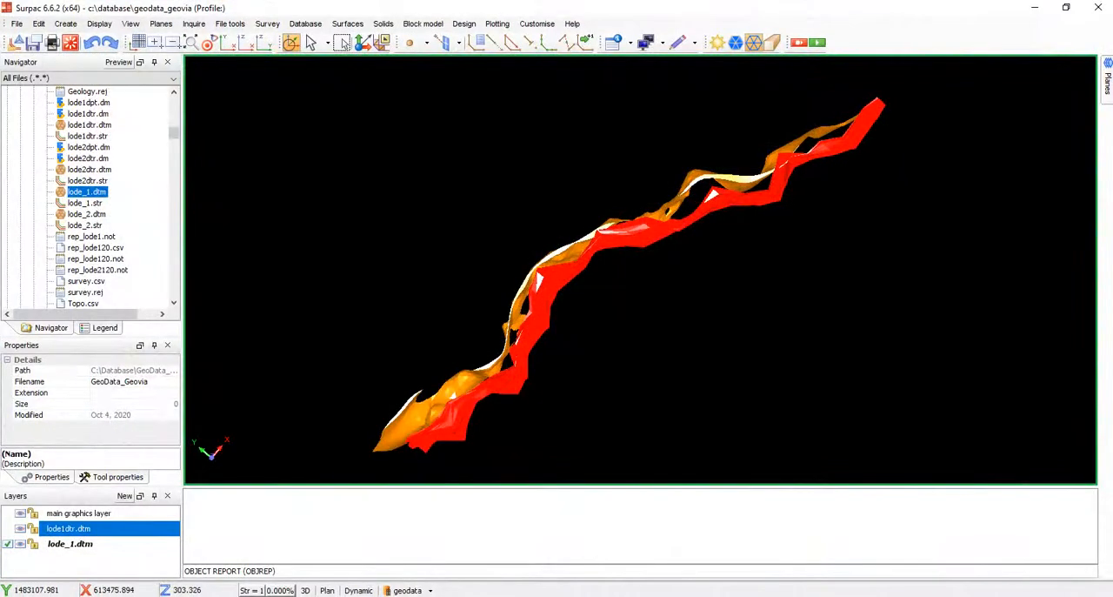
Load lode1dtr.dtm and lode_1.dtm from the Navigator so both solids display together
left_click_drag(609, 261, 608, 348)
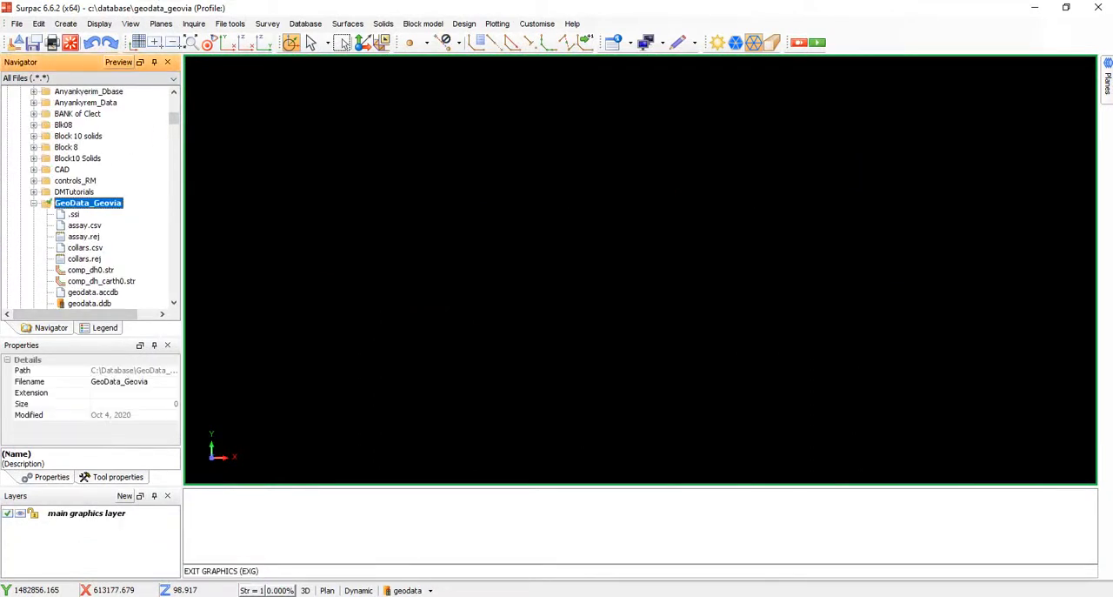
scroll("down", 3)
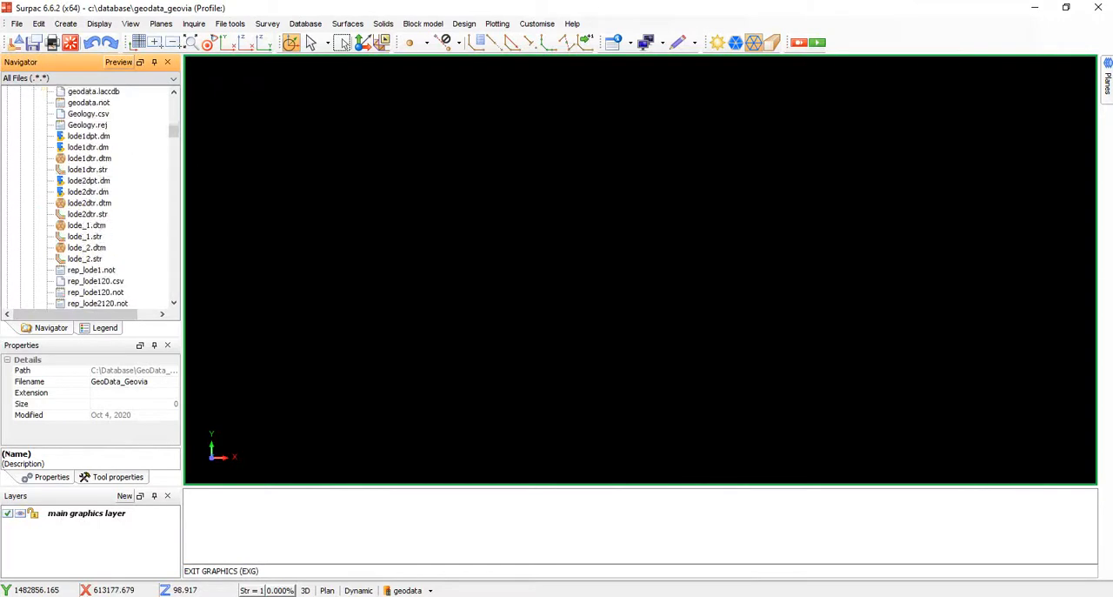
left_click(89, 158)
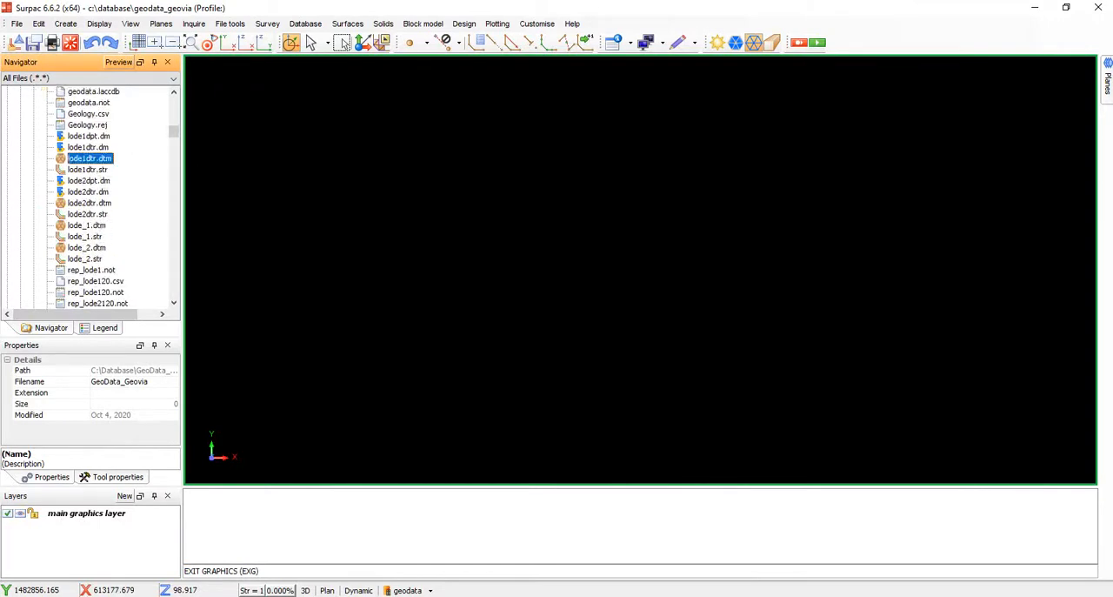
double_click(90, 158)
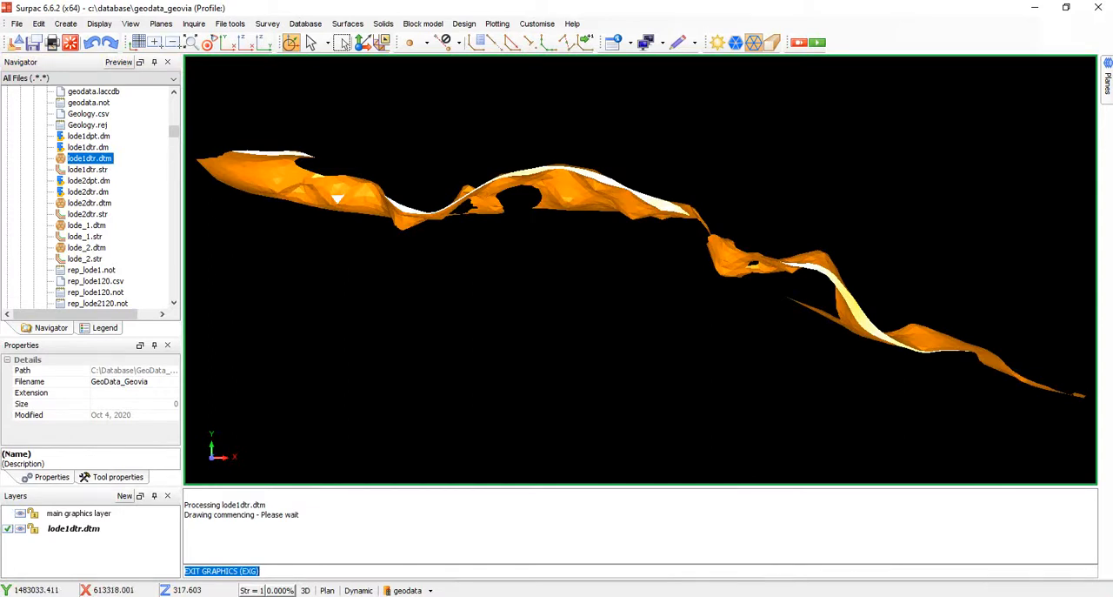
left_click(85, 225)
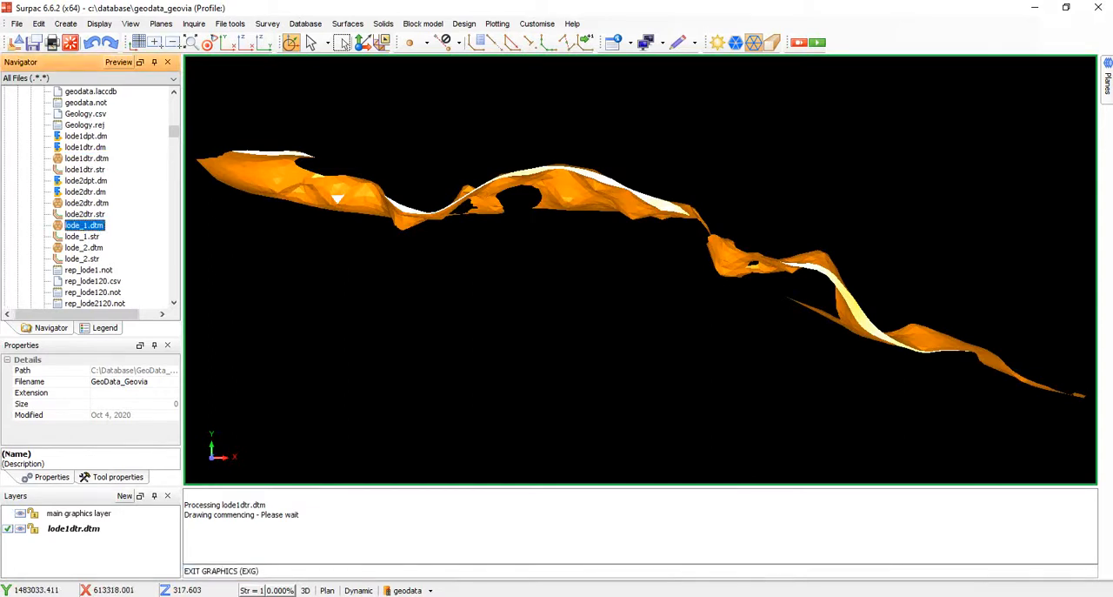
double_click(83, 225)
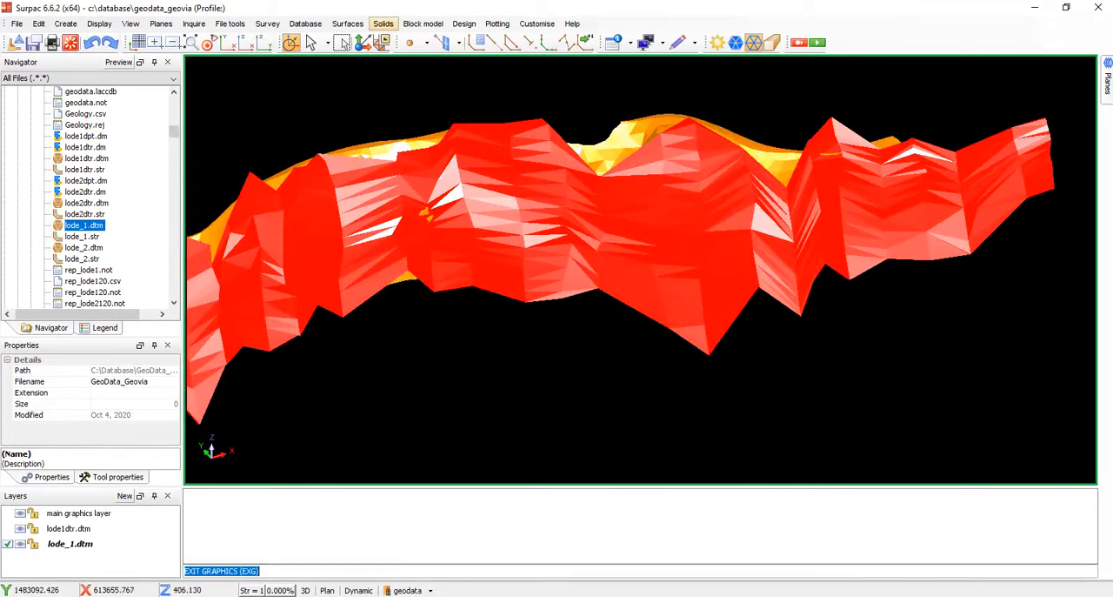
Bring up the Solids menu to reach the solids tools commands
left_click(383, 25)
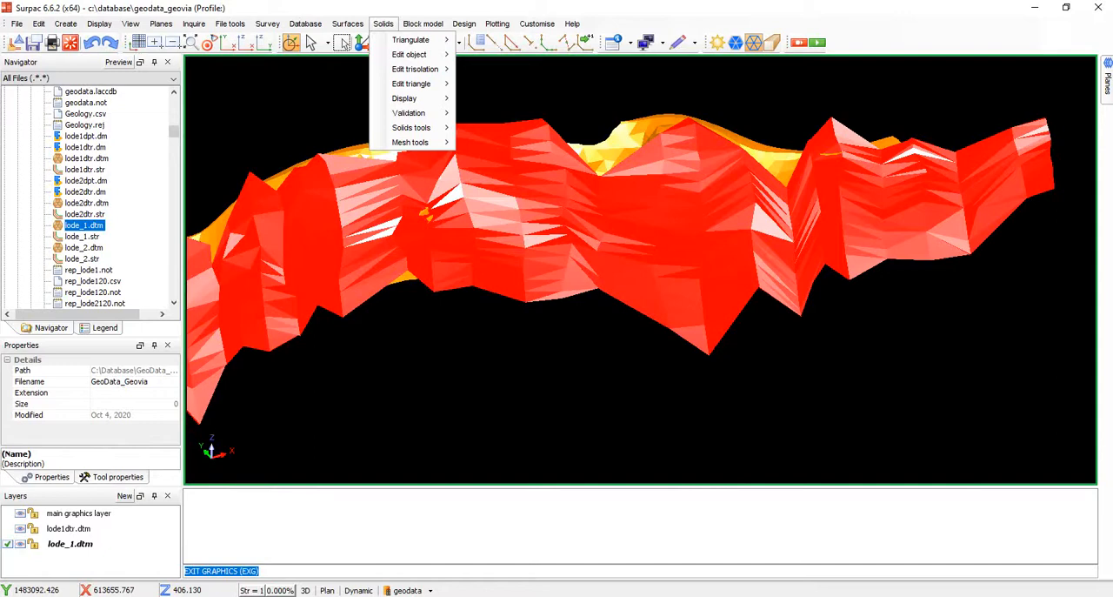
mouse_move(409, 111)
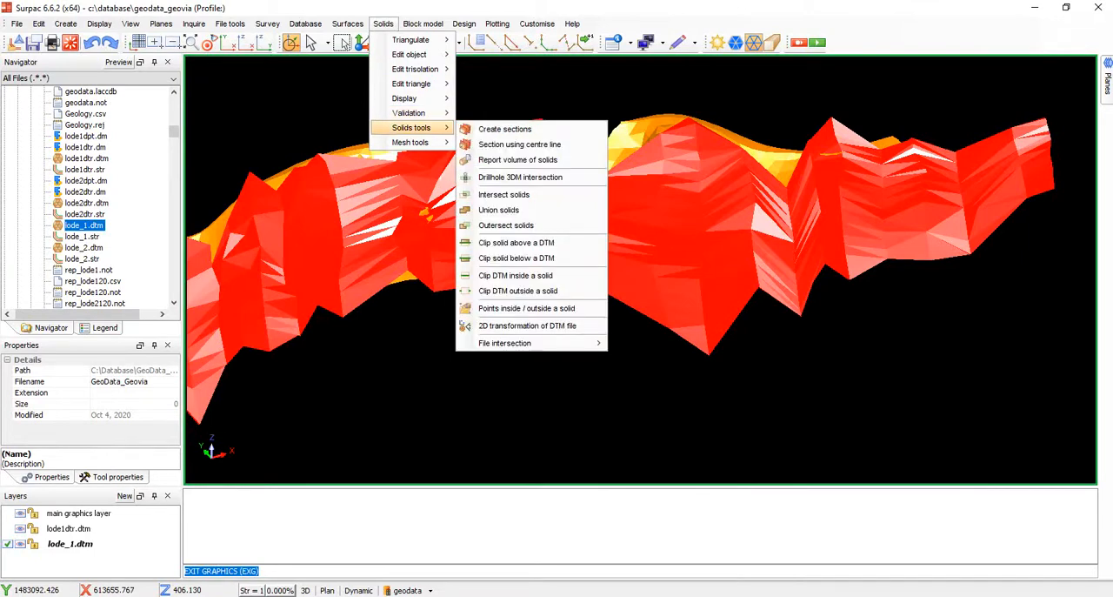
mouse_move(518, 145)
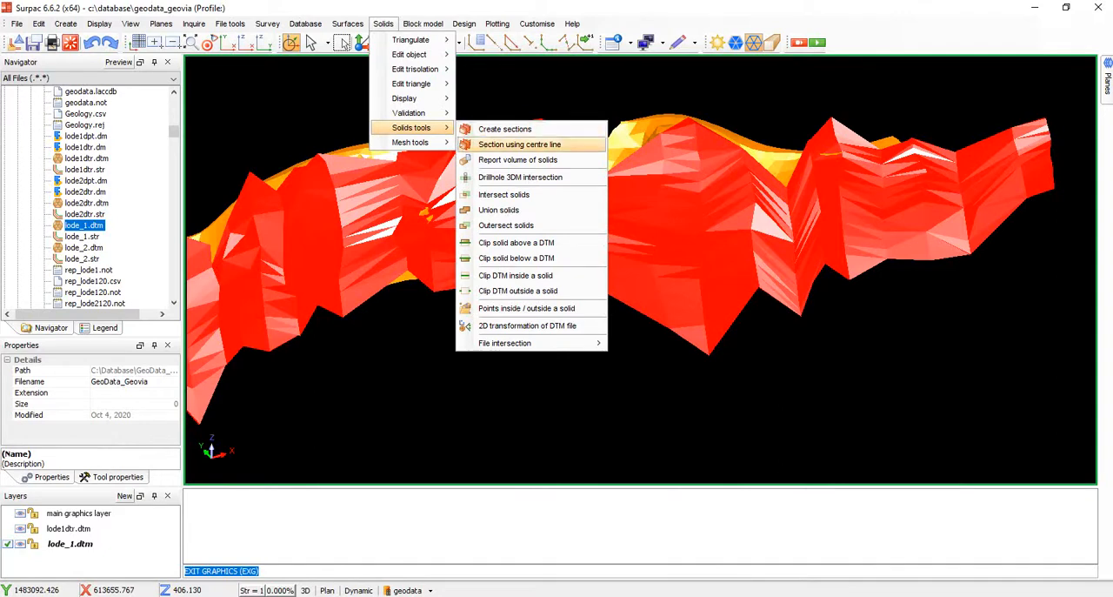
mouse_move(519, 160)
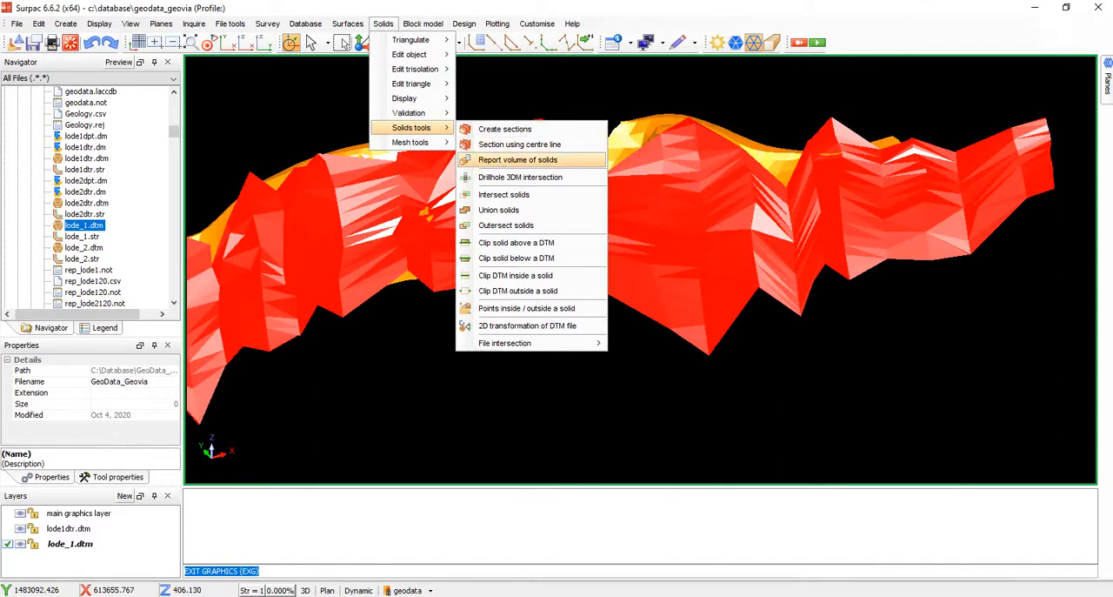
Report the volume of lode_1.dtm to location vol_lode_1, ID 2120, in CSV format
left_click(519, 160)
type("v")
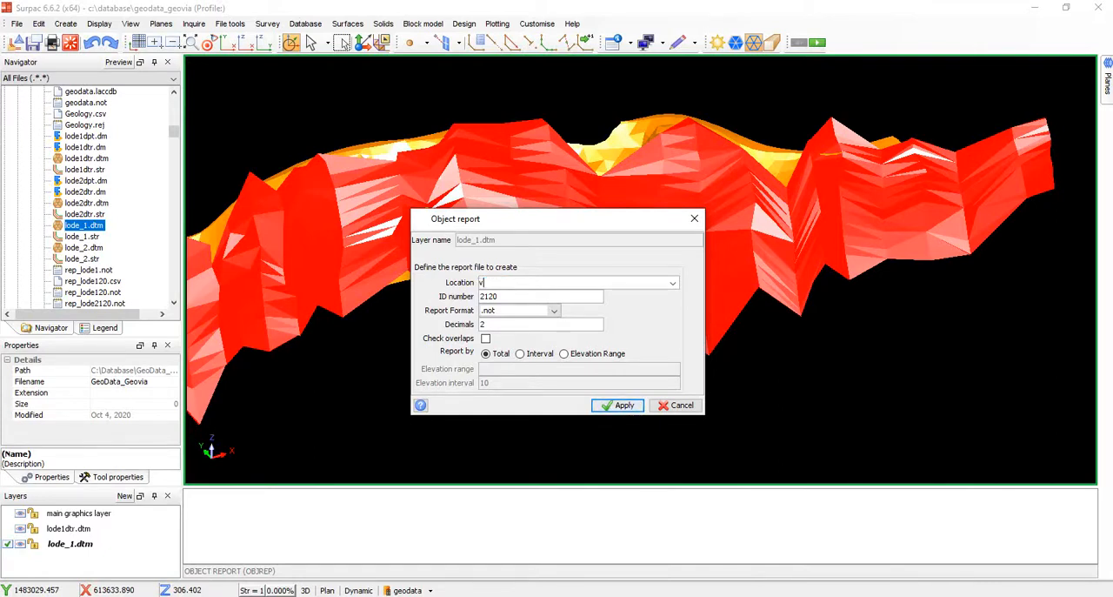
type("ol_lode_1")
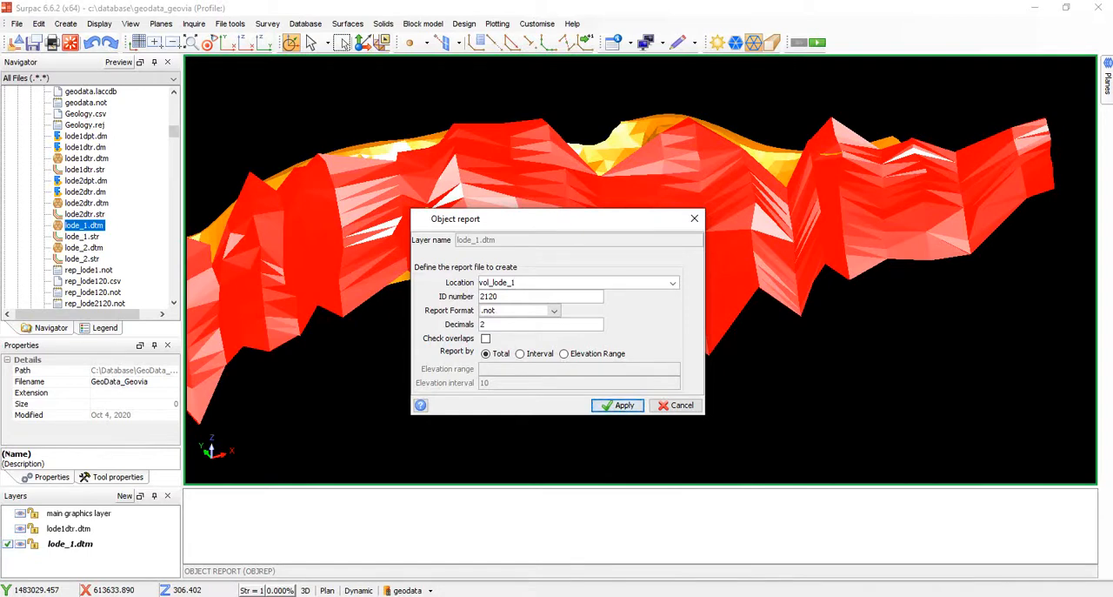
left_click(553, 310)
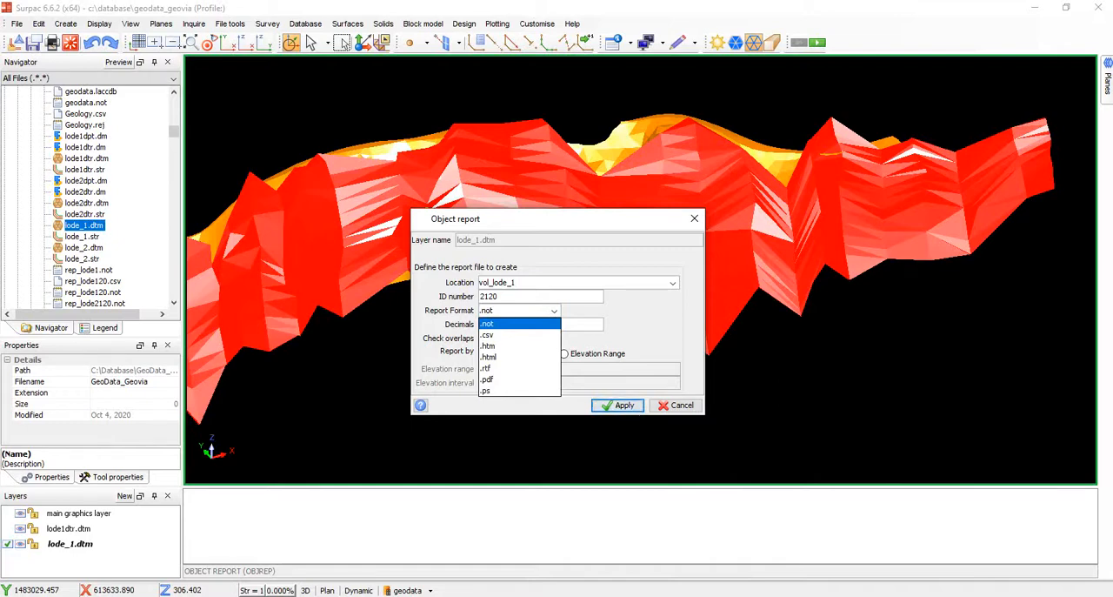
mouse_move(487, 334)
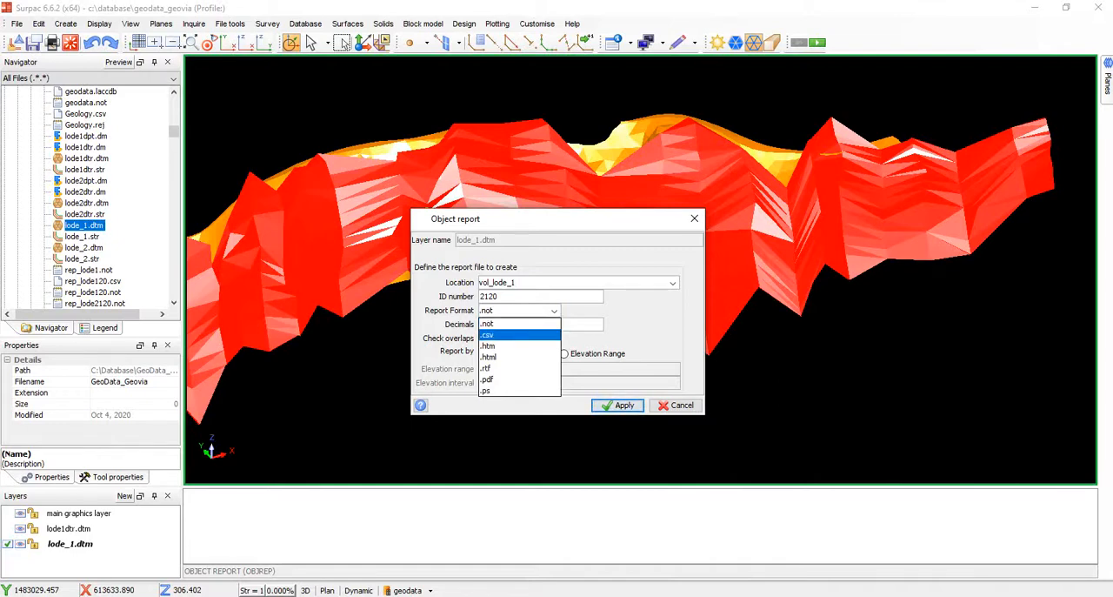
left_click(487, 334)
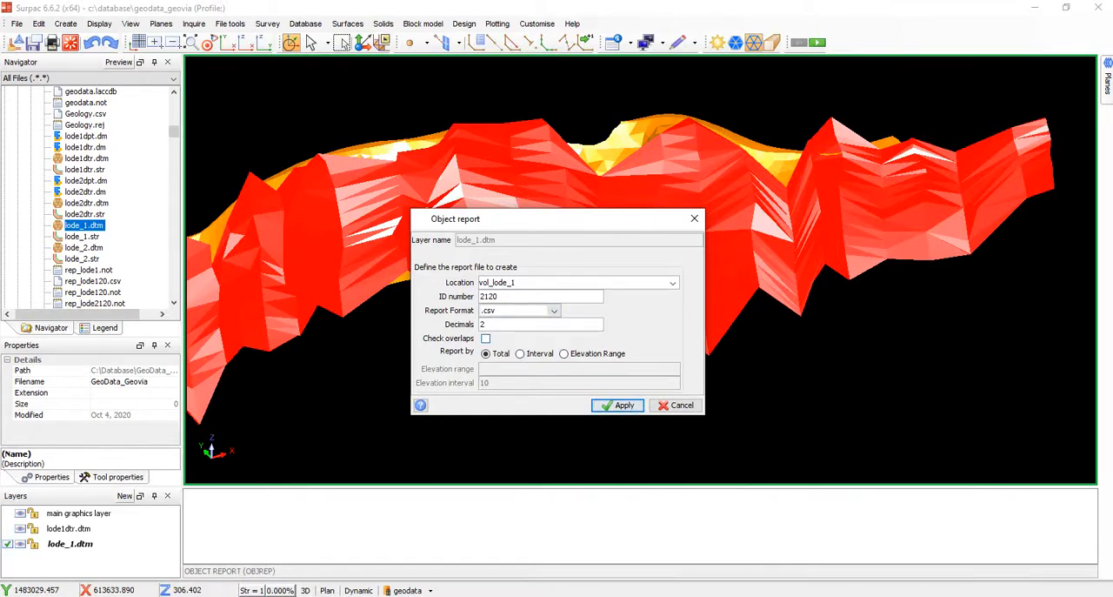
left_click(486, 339)
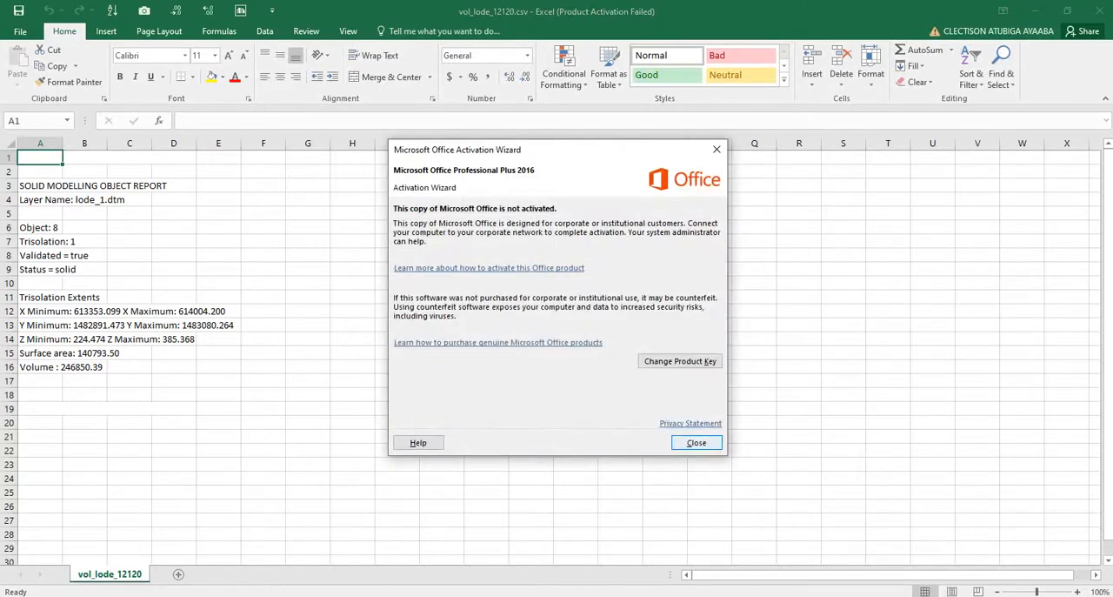
Dismiss the Office activation notice and review the report rows from layer name to status solid
left_click(696, 442)
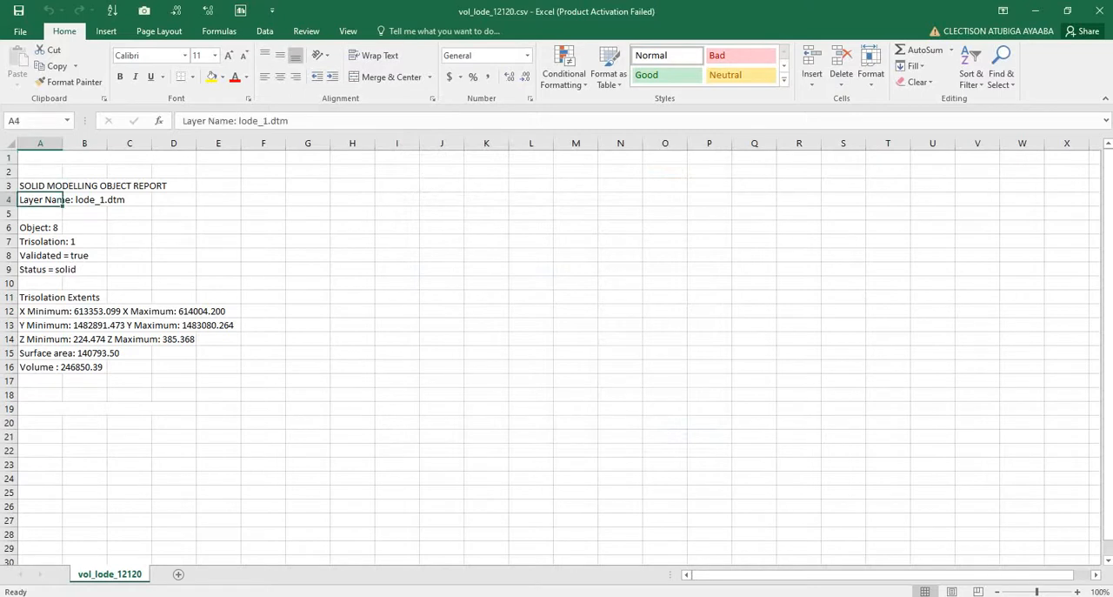
left_click(84, 198)
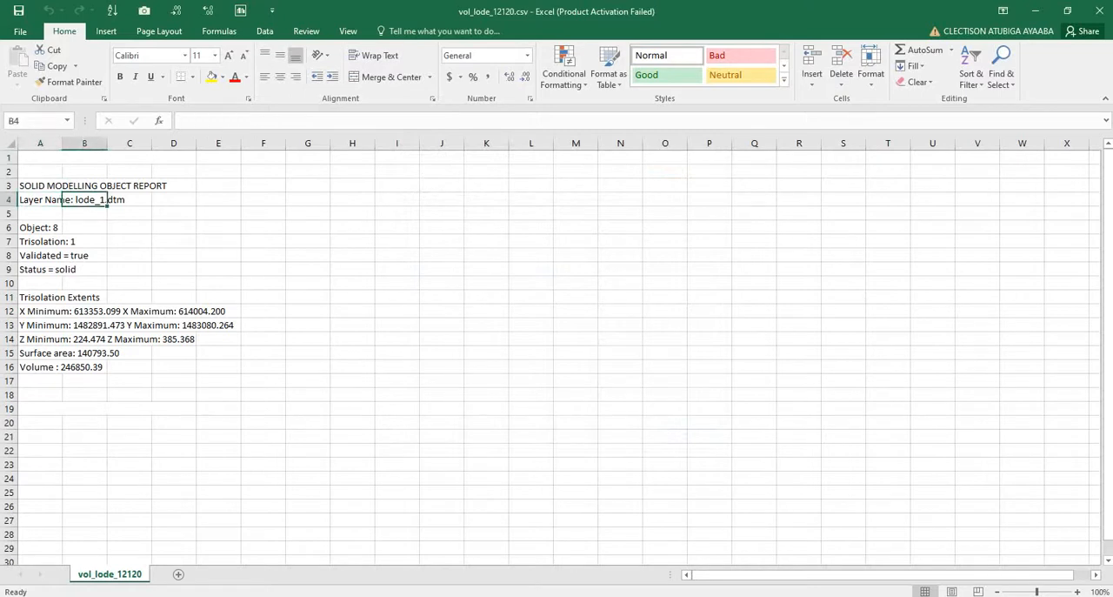
left_click(129, 199)
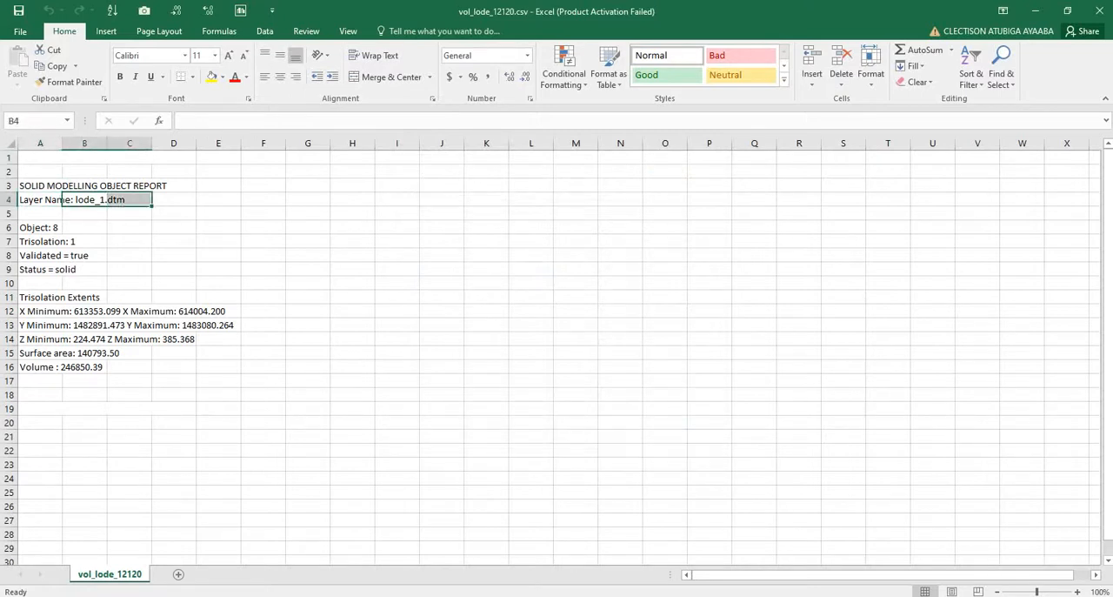
left_click(84, 240)
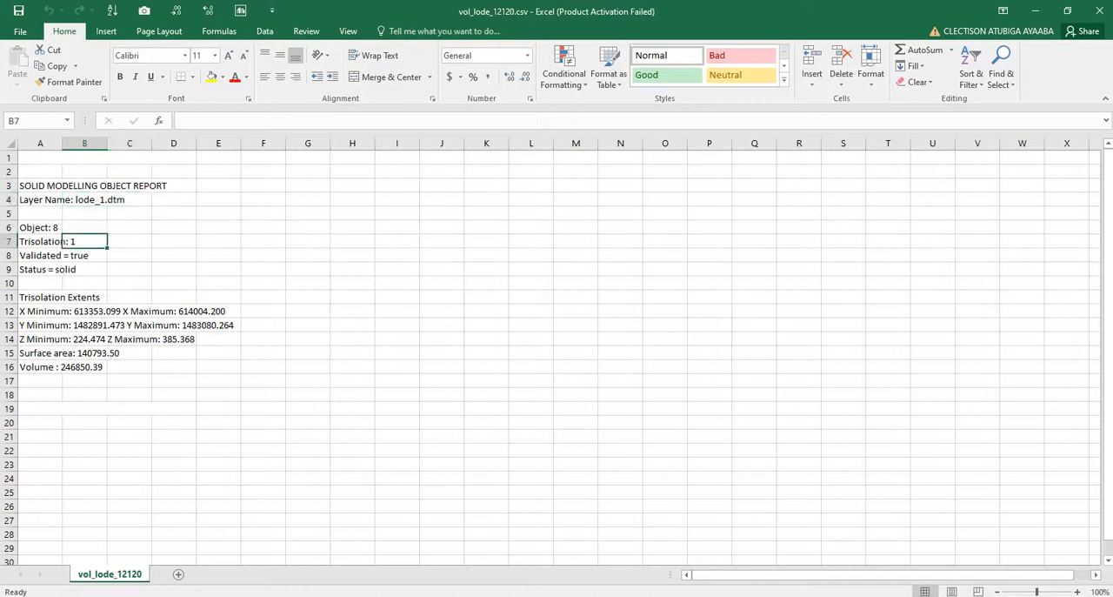
left_click(83, 254)
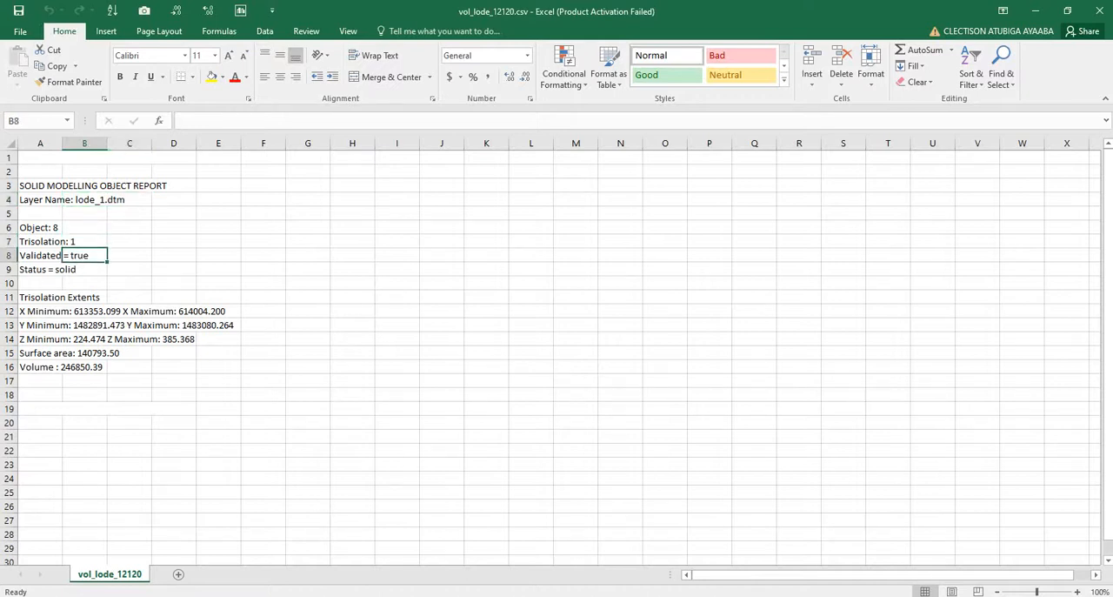
left_click(40, 268)
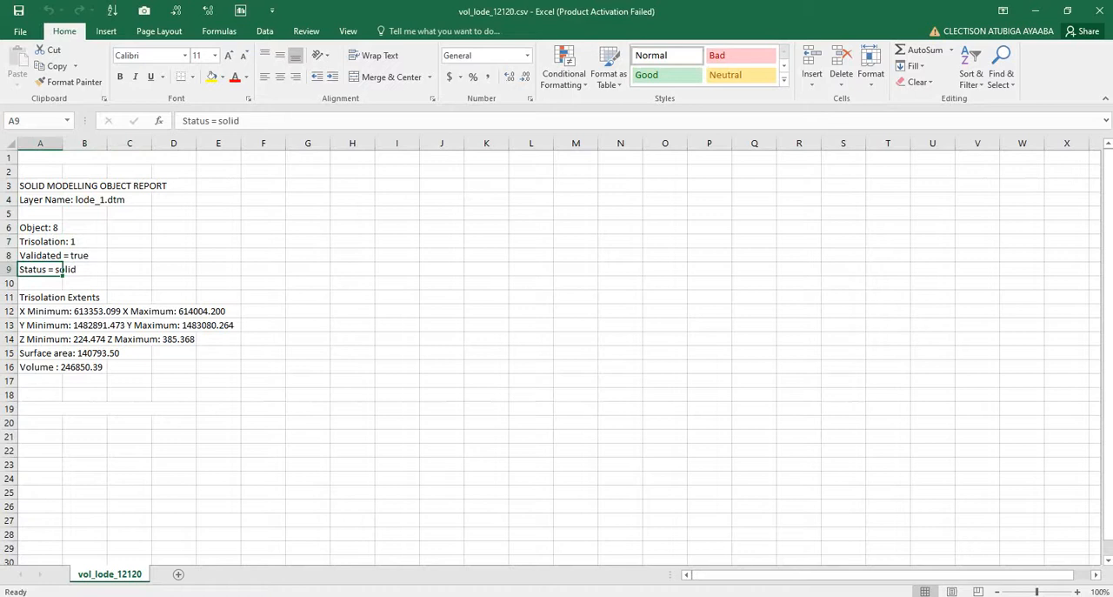
left_click(83, 267)
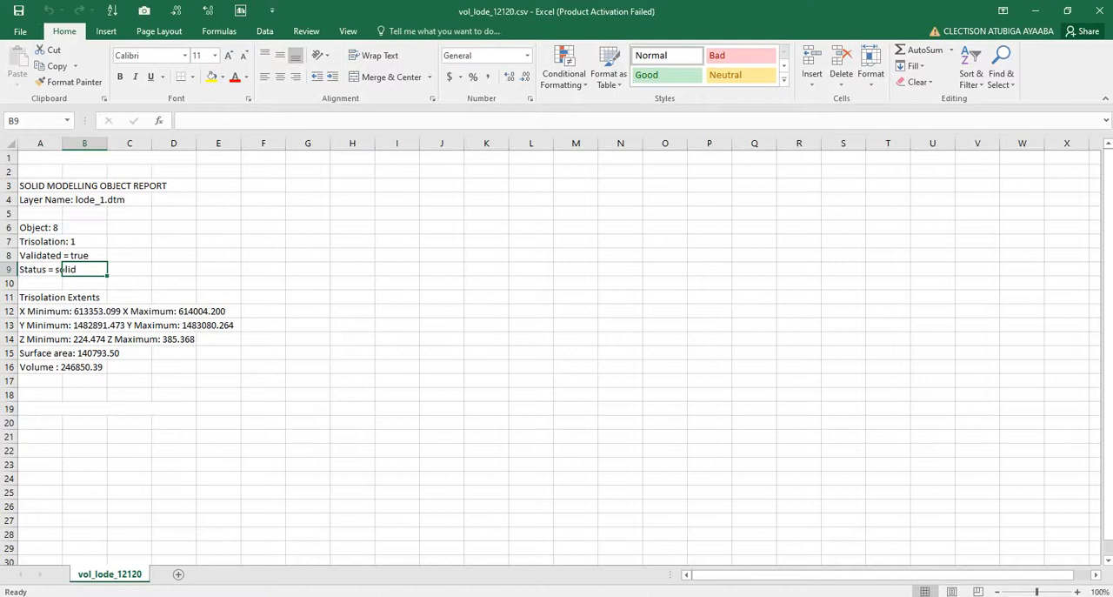
Select the extents rows, then pick the Volume value 246850.39 and try the number formats
left_click_drag(40, 310, 129, 323)
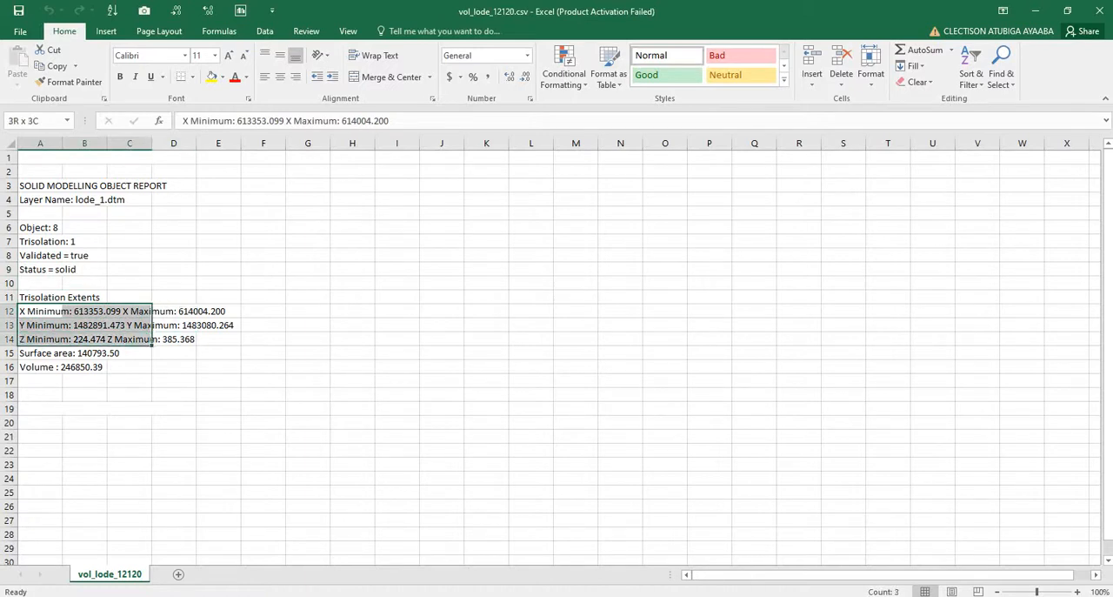
left_click_drag(131, 323, 174, 340)
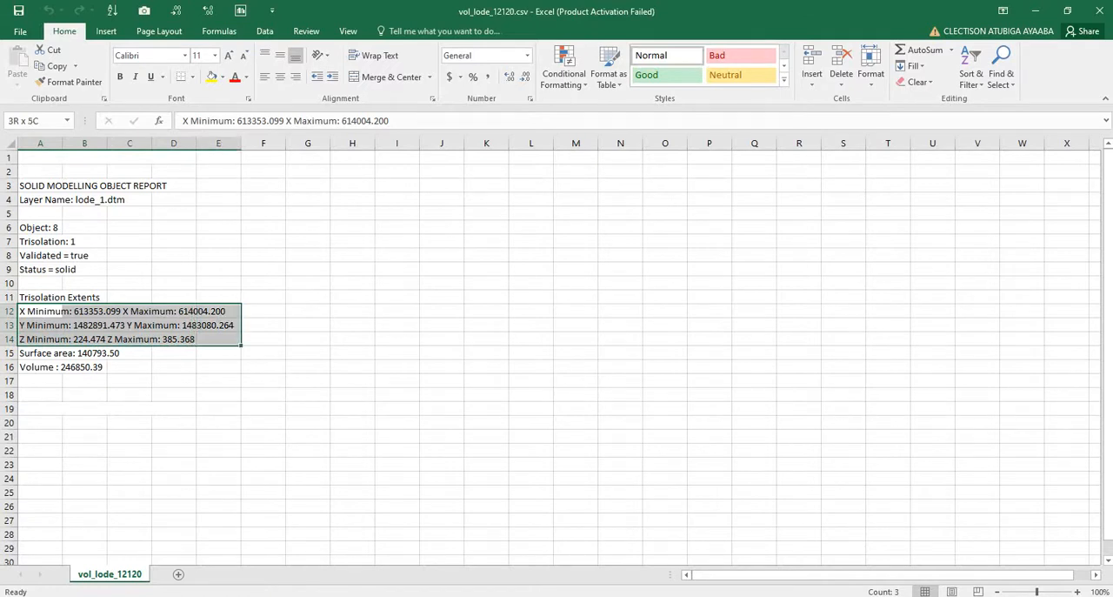
left_click(40, 310)
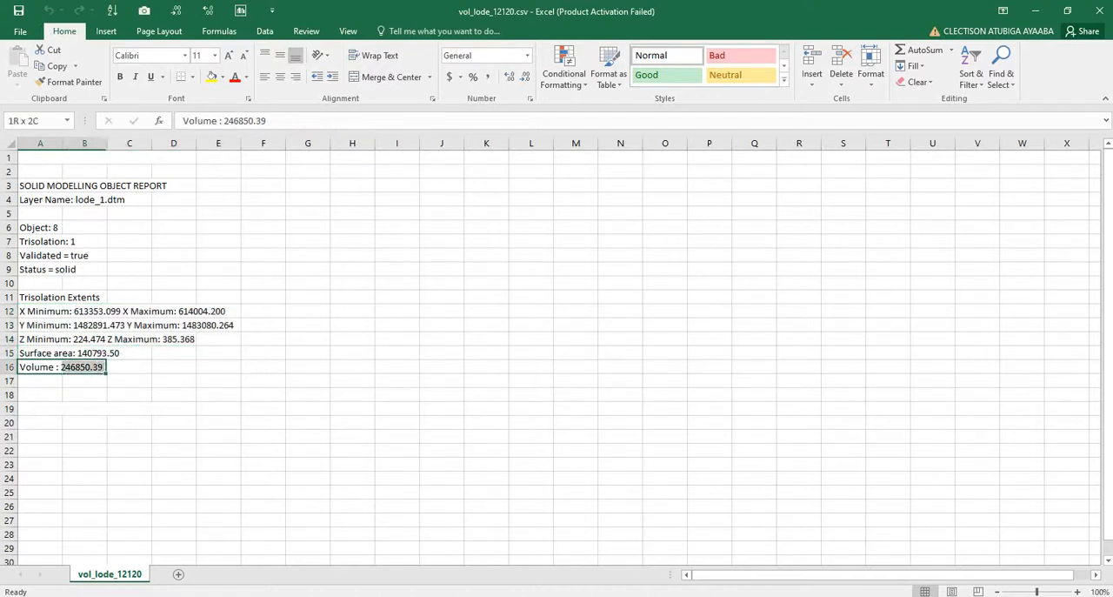
left_click(83, 365)
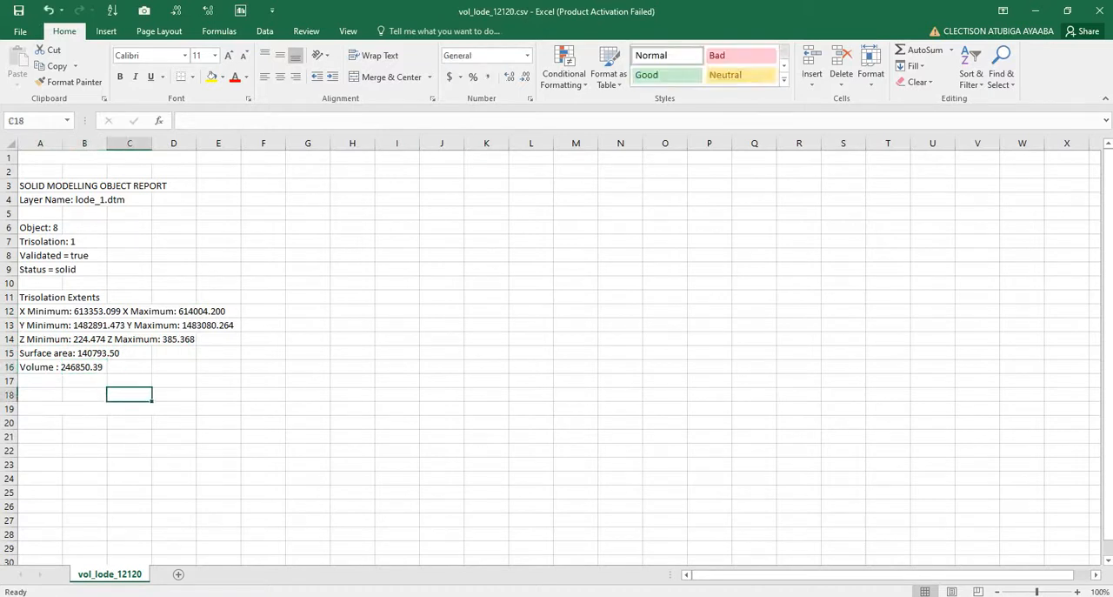
left_click(83, 366)
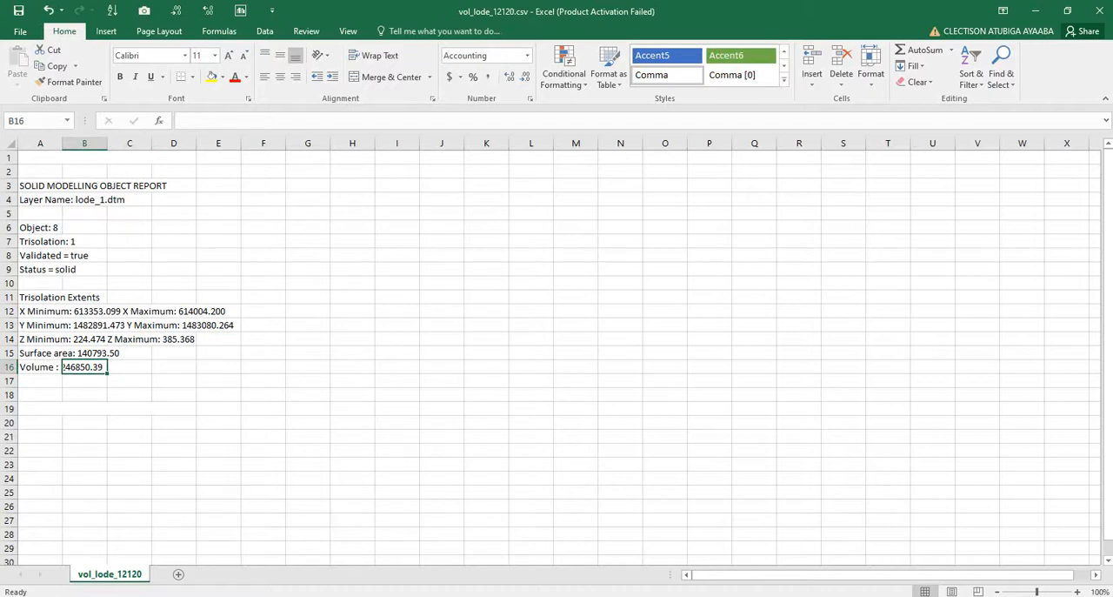
left_click(525, 55)
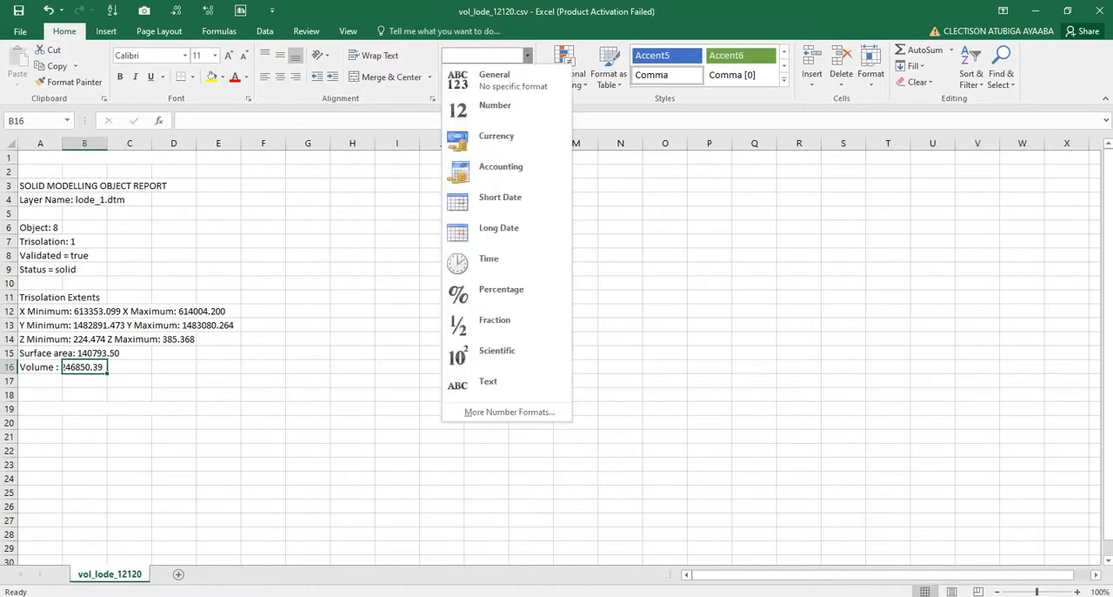
left_click(494, 78)
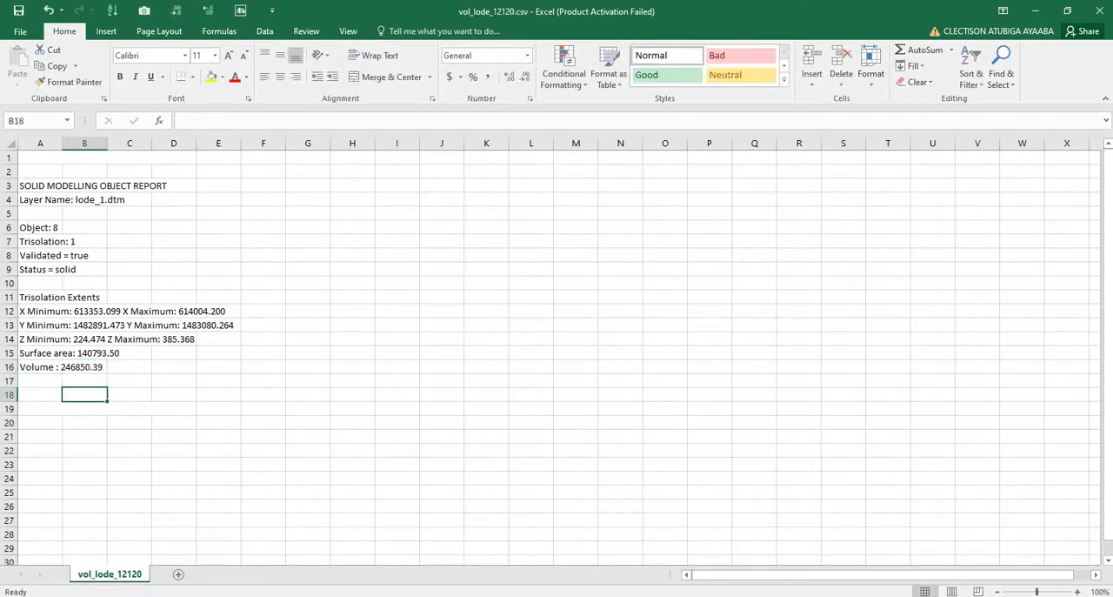
Leave the number format unchanged and highlight the Volume value 246850.39 in yellow
left_click(83, 365)
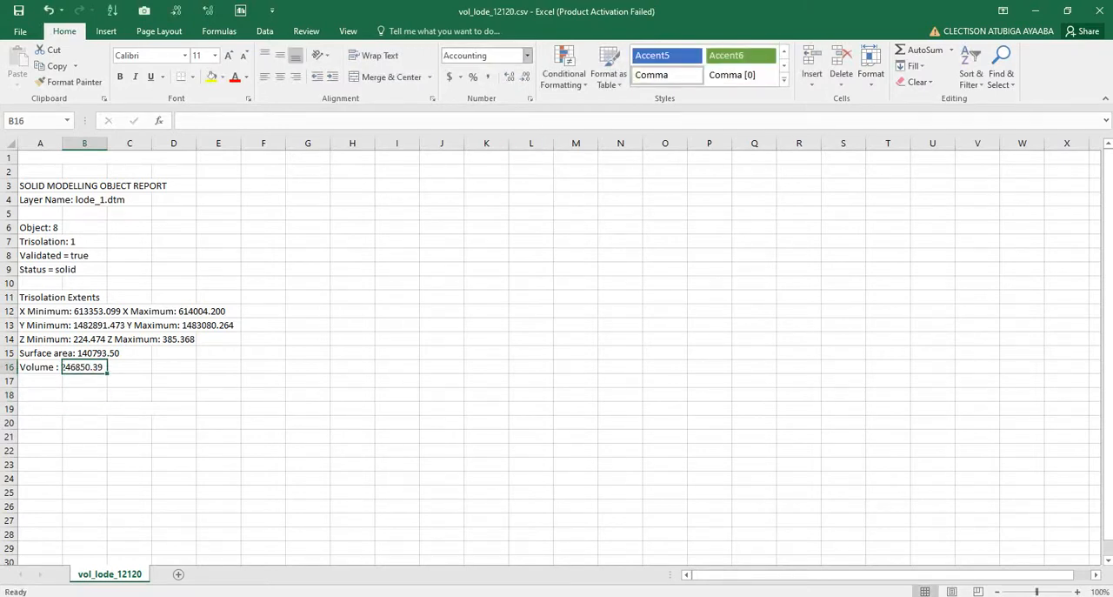
left_click(526, 55)
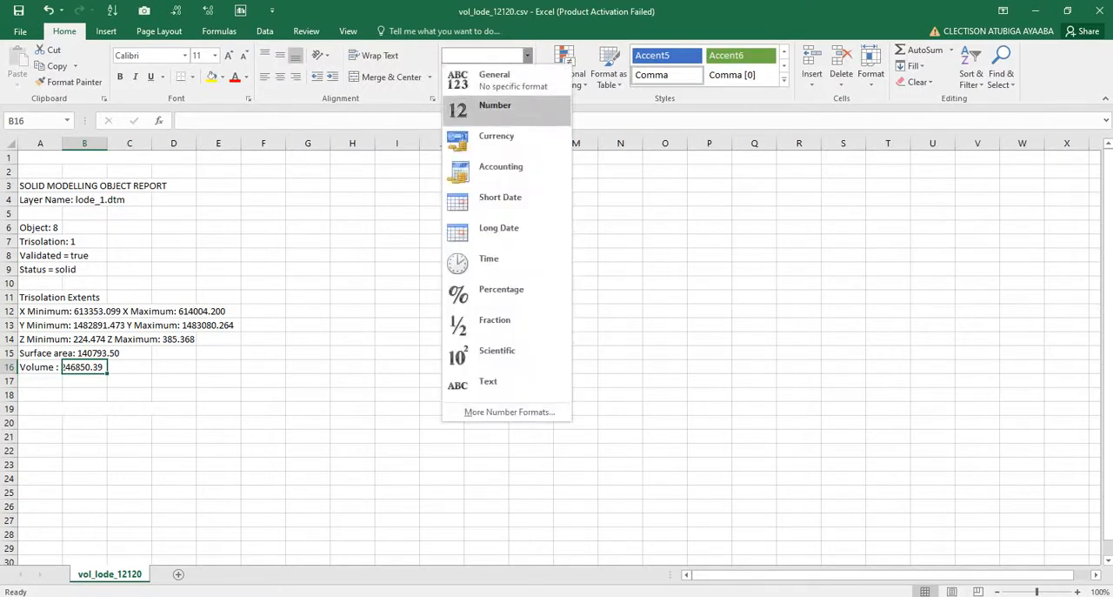
left_click(494, 104)
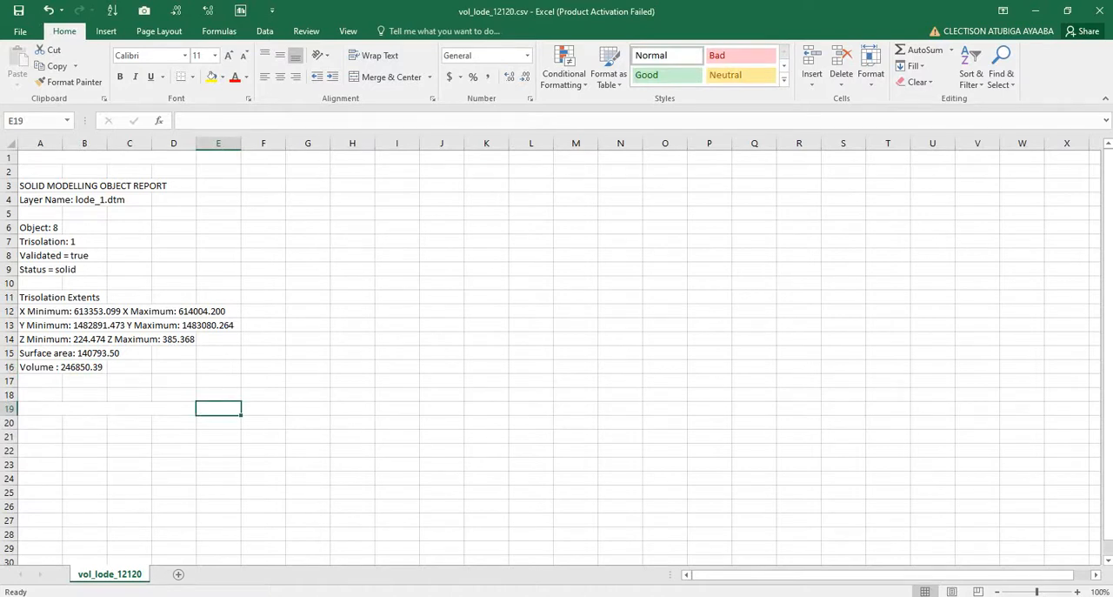
left_click(84, 393)
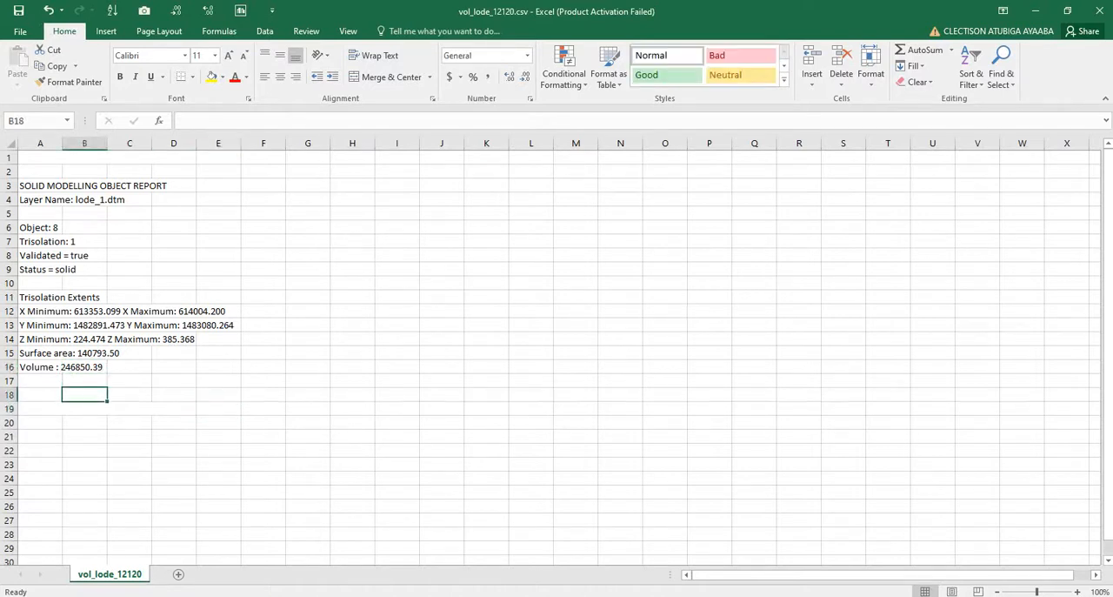
left_click(84, 366)
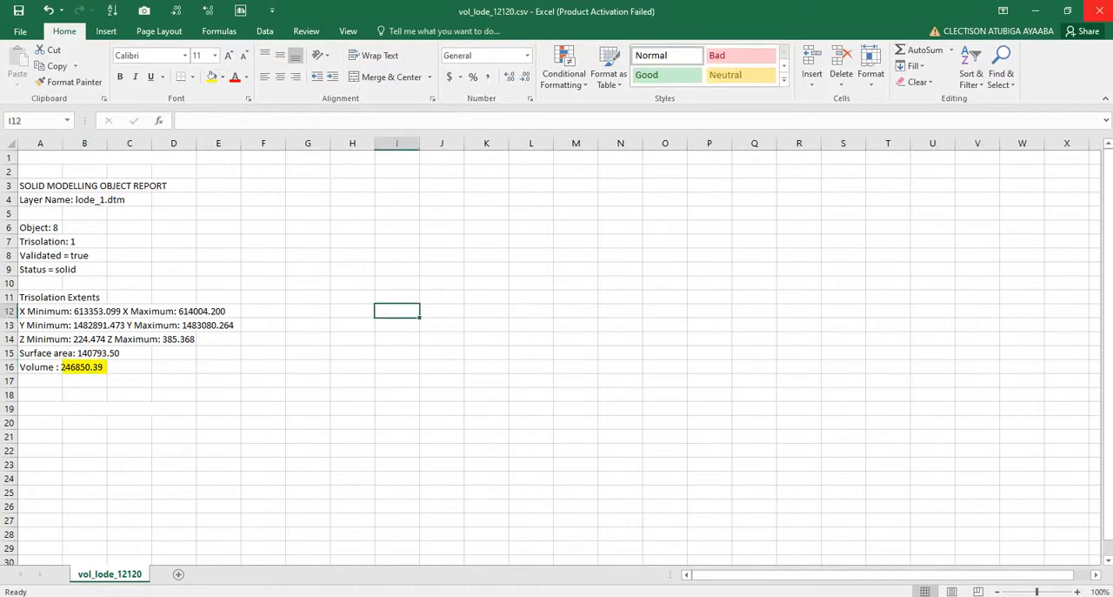
Close the lode_1 report workbook, answering the save-changes prompt, returning to Surpac
left_click(1099, 10)
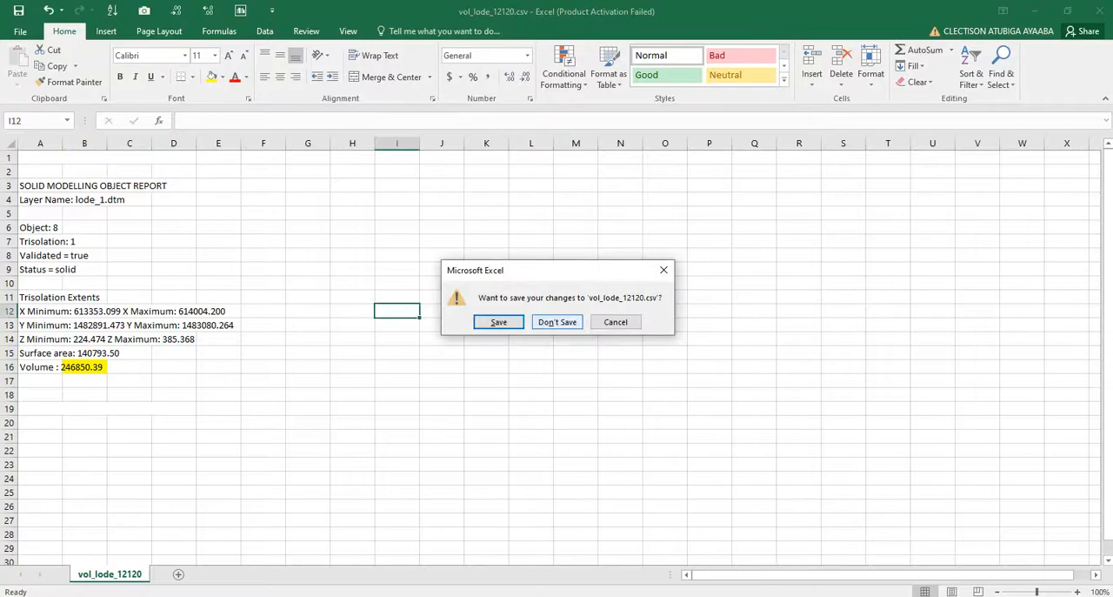
left_click(557, 322)
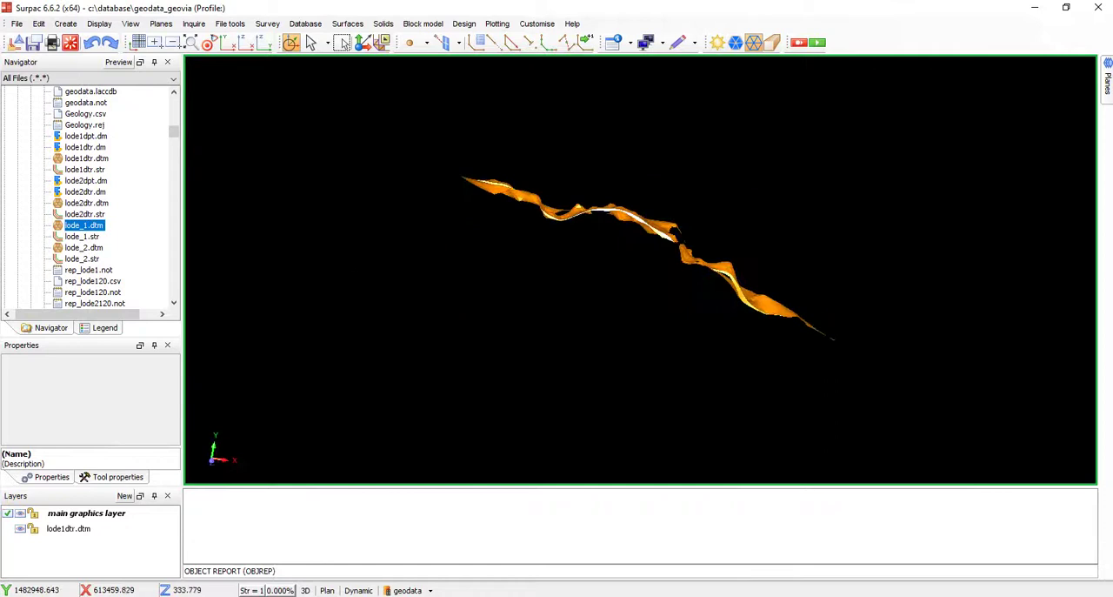
left_click(383, 24)
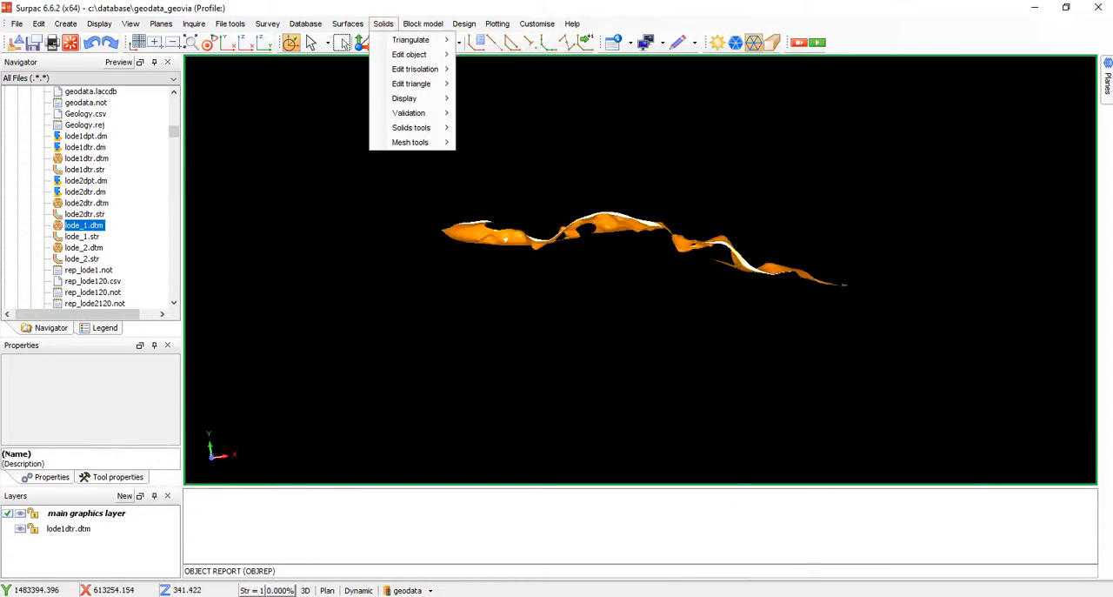
mouse_move(414, 70)
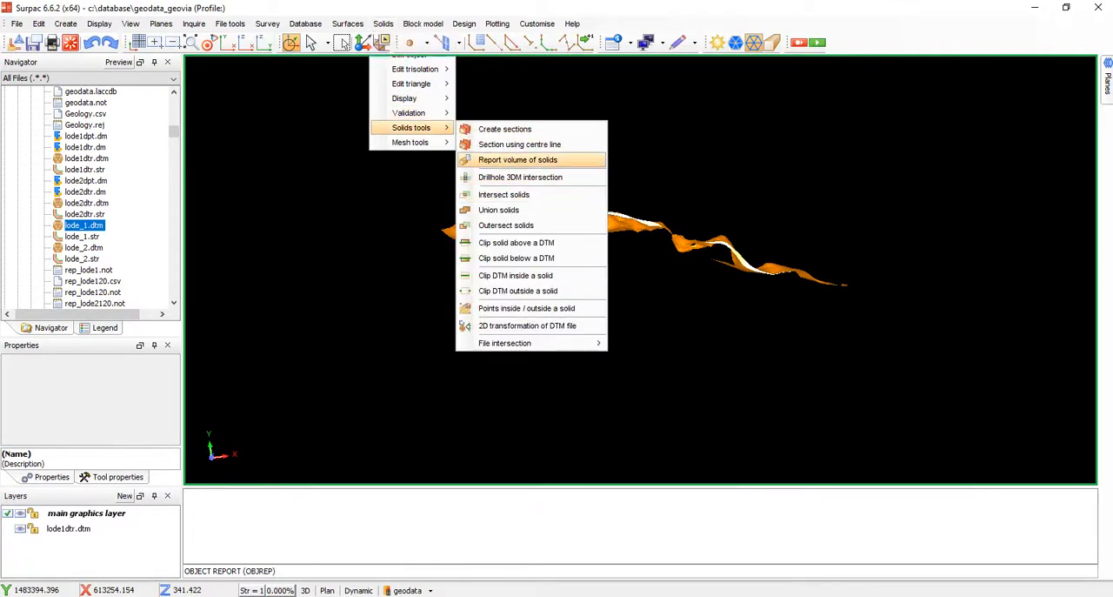
left_click(518, 161)
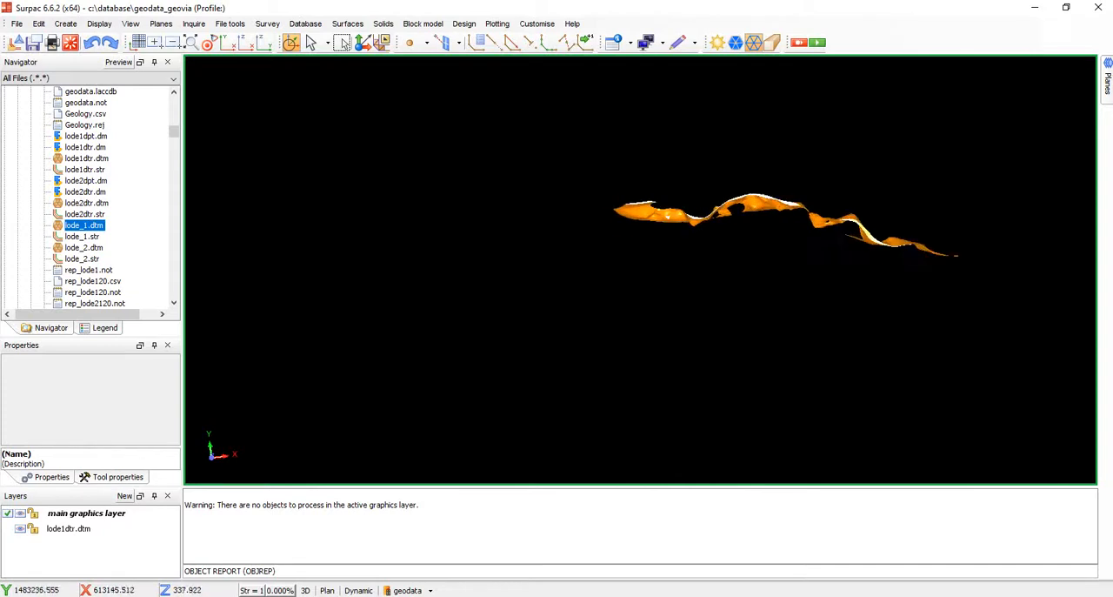
left_click(383, 24)
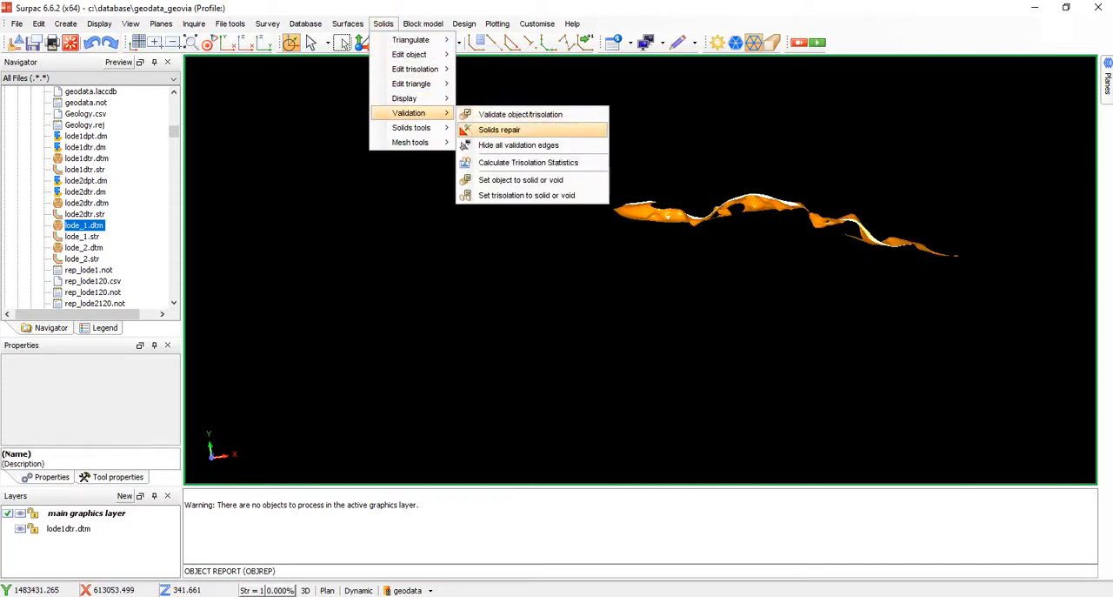
mouse_move(411, 127)
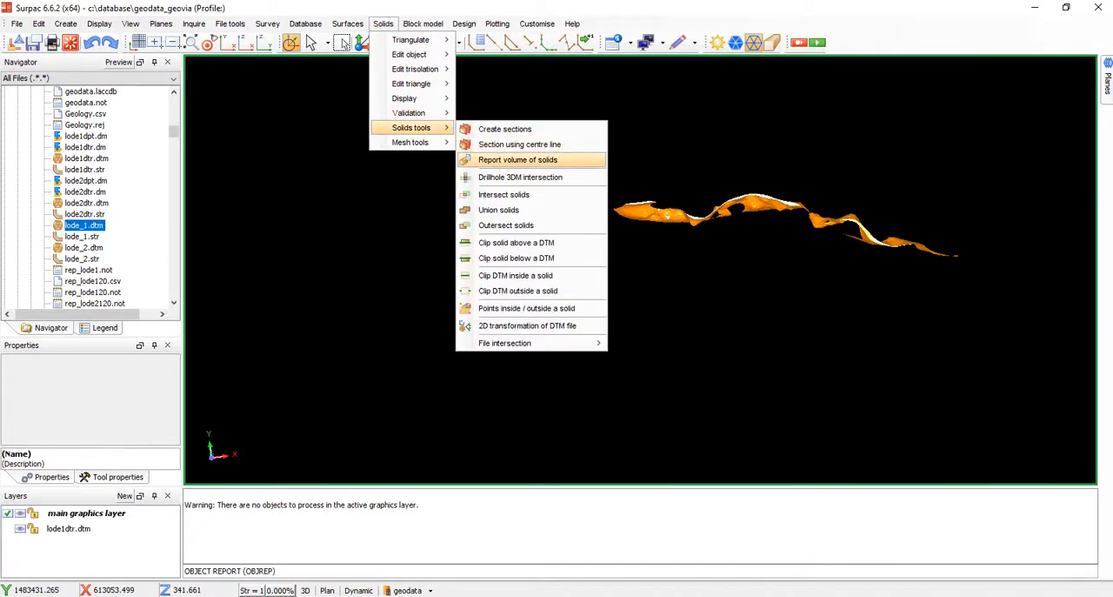
left_click(519, 160)
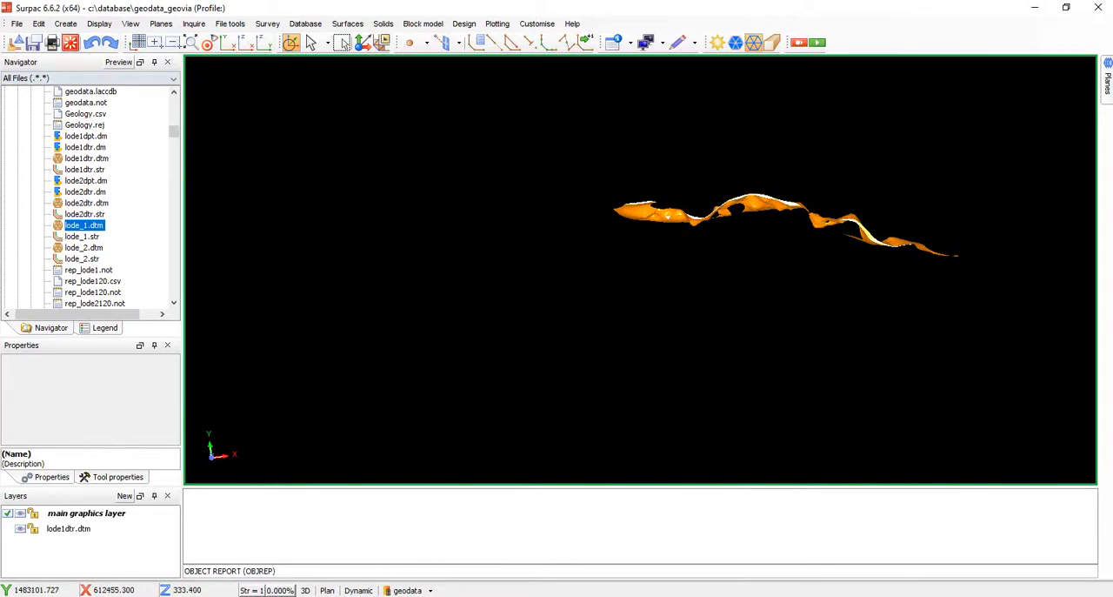
Clear the graphics and reload lode1dtr.dtm as the orange solid on its own
left_click(83, 236)
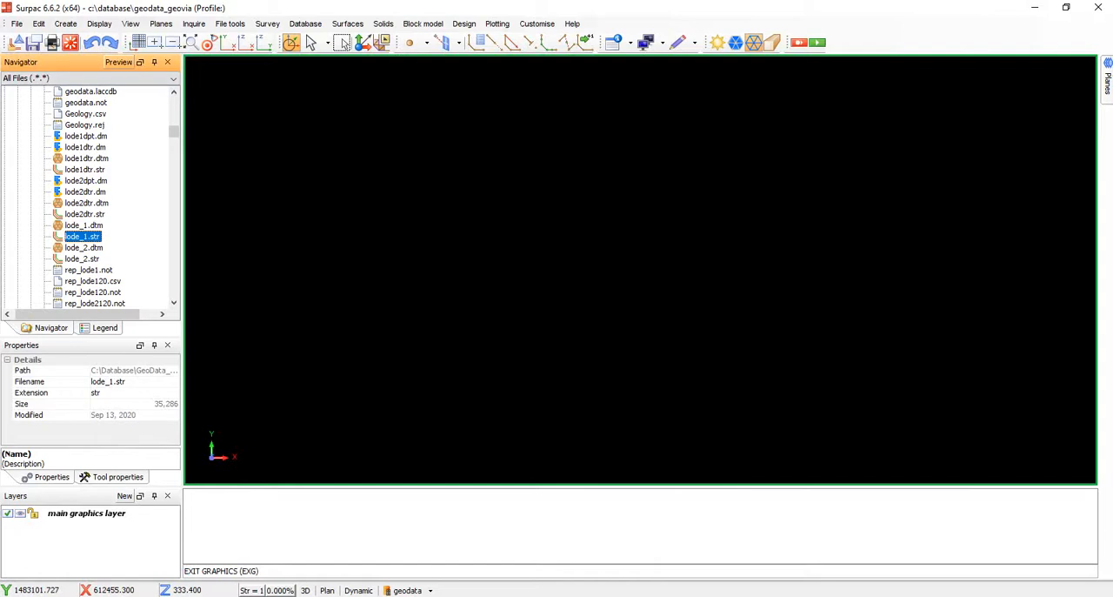
left_click(85, 158)
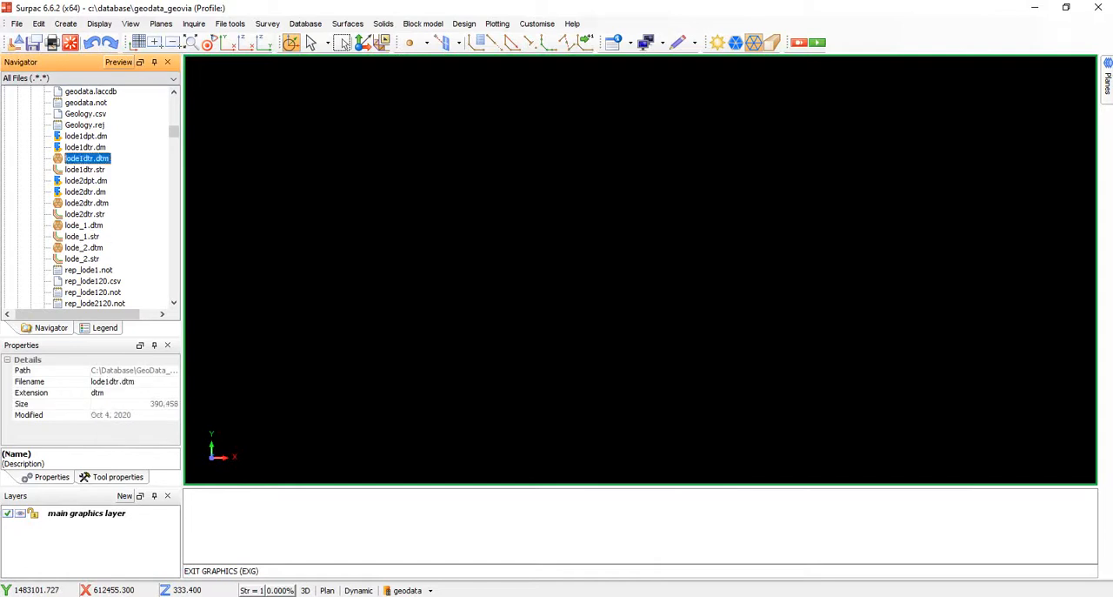
double_click(87, 159)
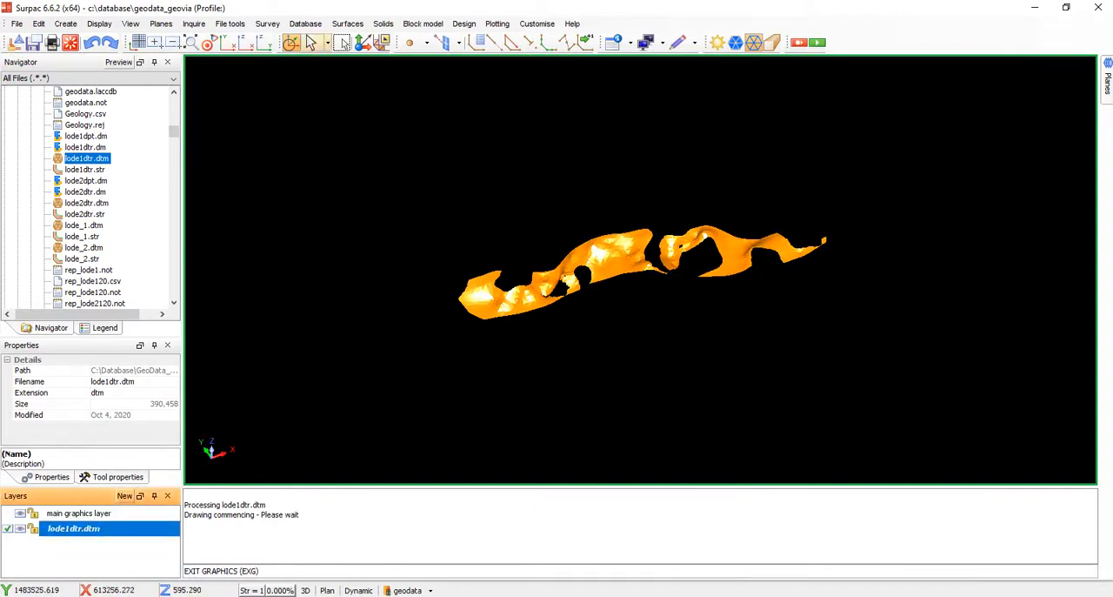
left_click(383, 25)
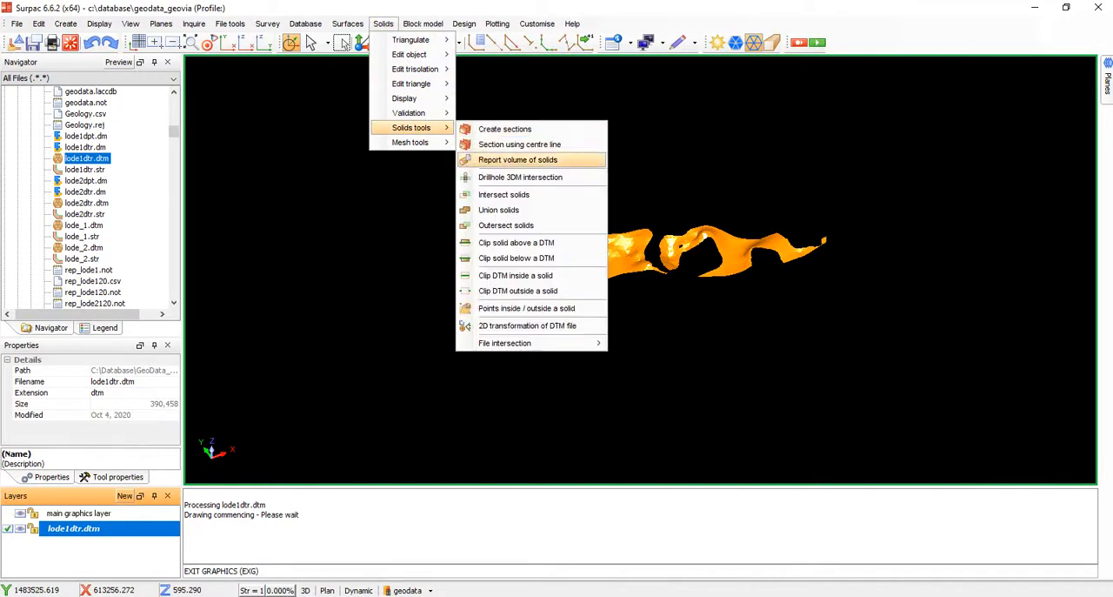
Report the volume of lode1dtr.dtm with Check overlaps enabled, opening the .not report in Notepad
left_click(518, 160)
type("vol_lode1")
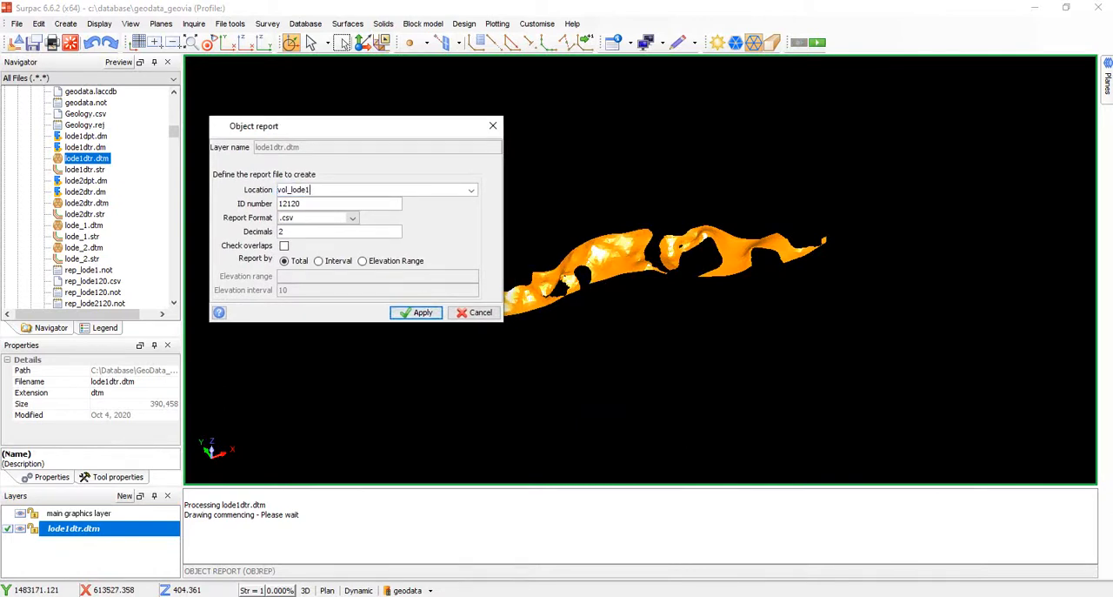
left_click(285, 245)
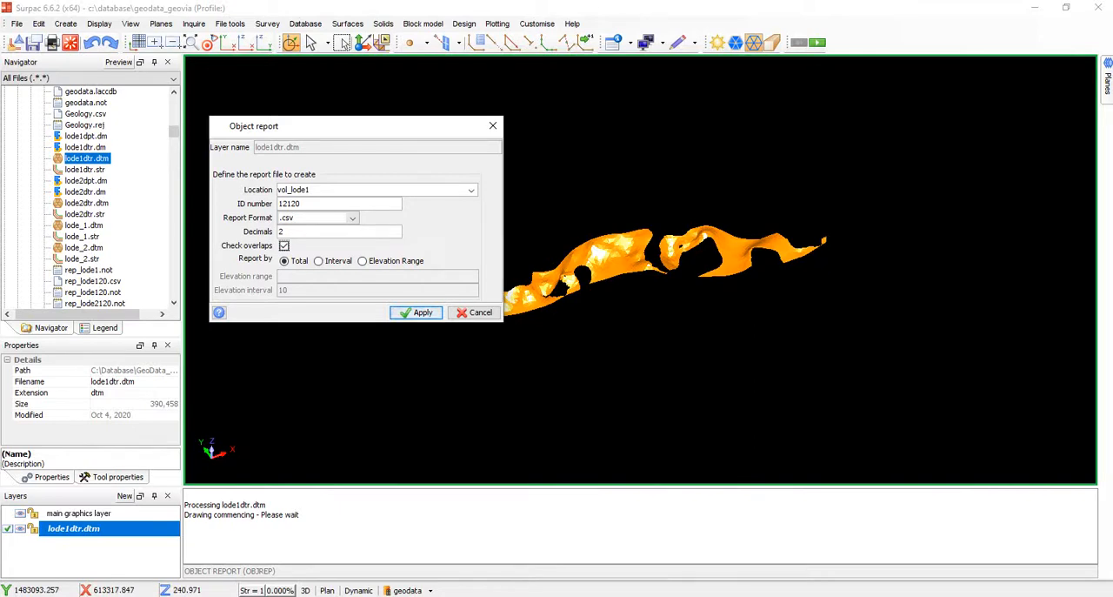
left_click(351, 218)
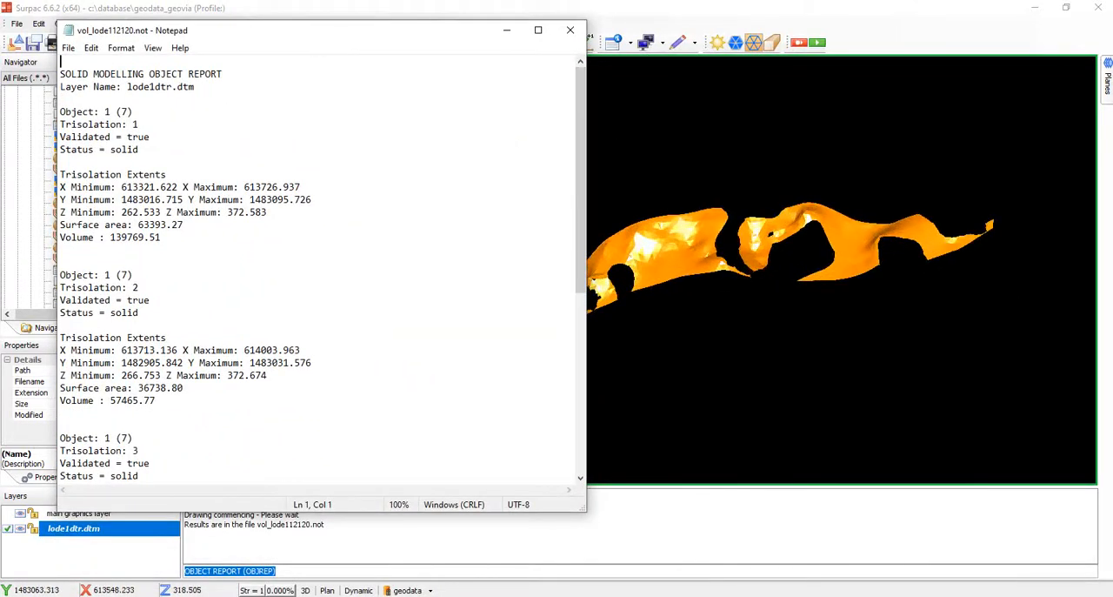
left_click(570, 29)
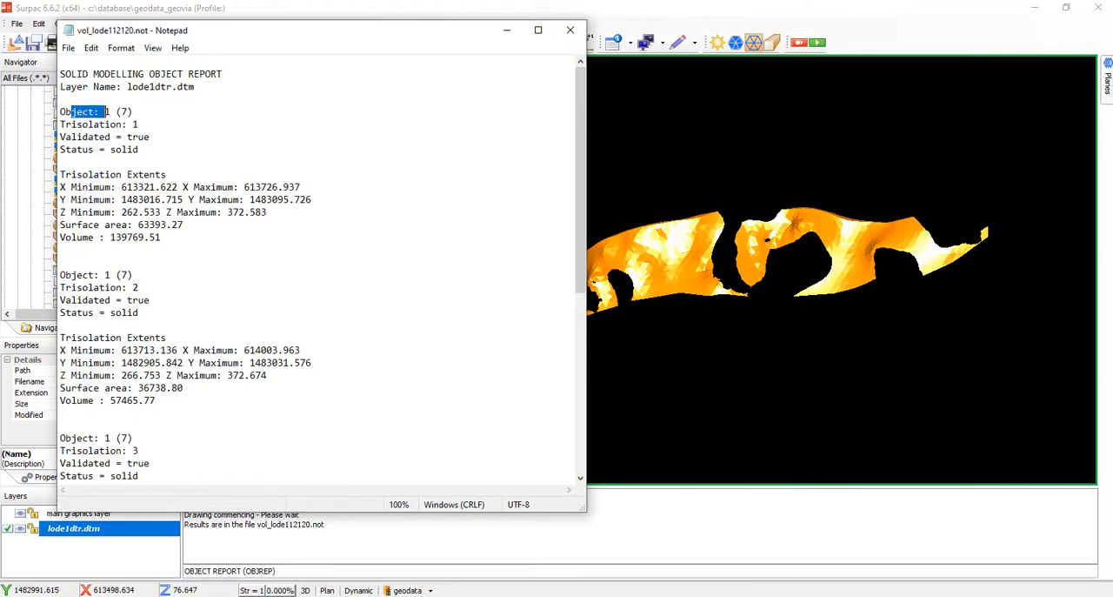
left_click_drag(98, 111, 137, 123)
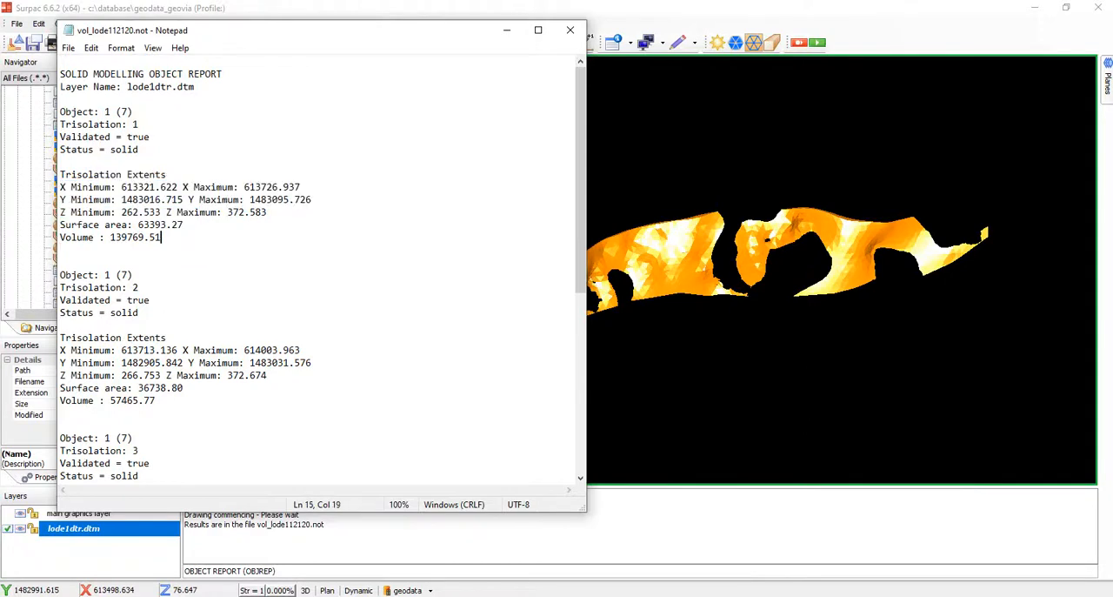
double_click(133, 237)
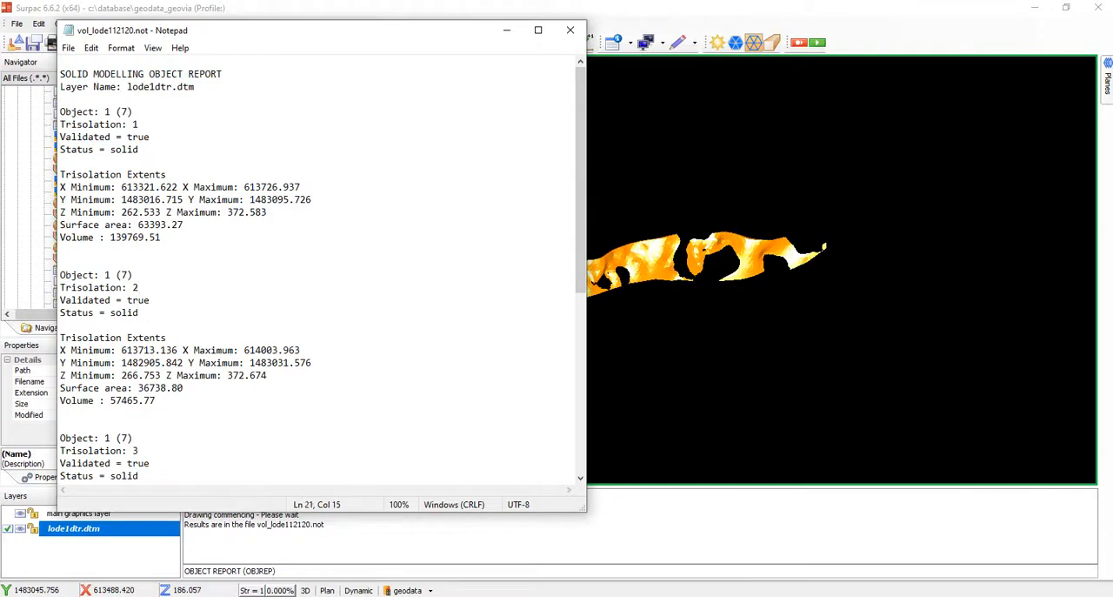
Scroll the Notepad report to the Totals section showing object 1 volume 197235.29
scroll("down", 3)
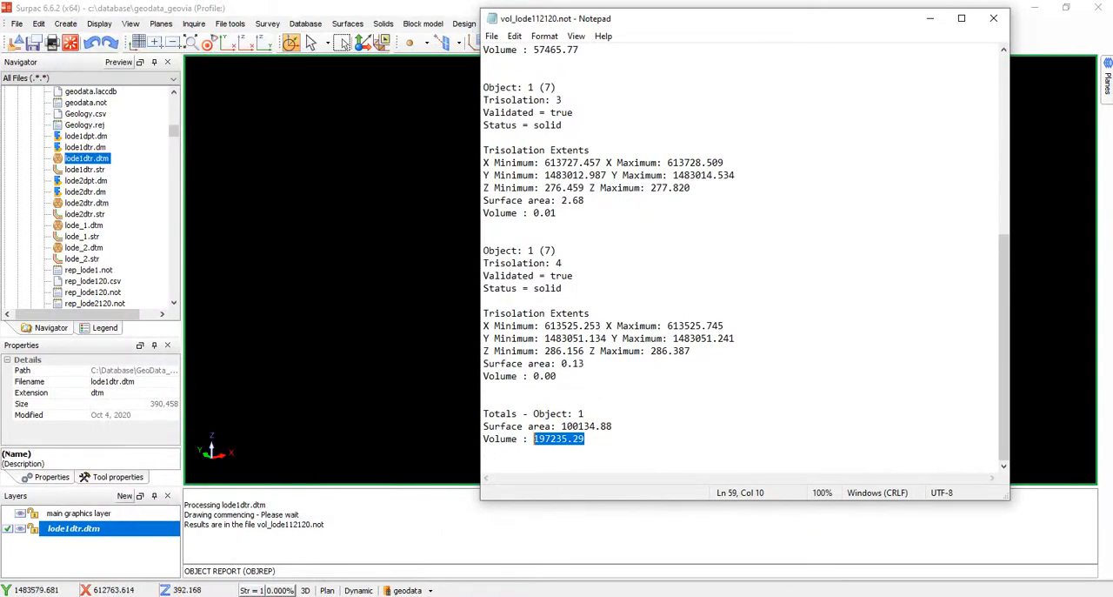
scroll("up", 3)
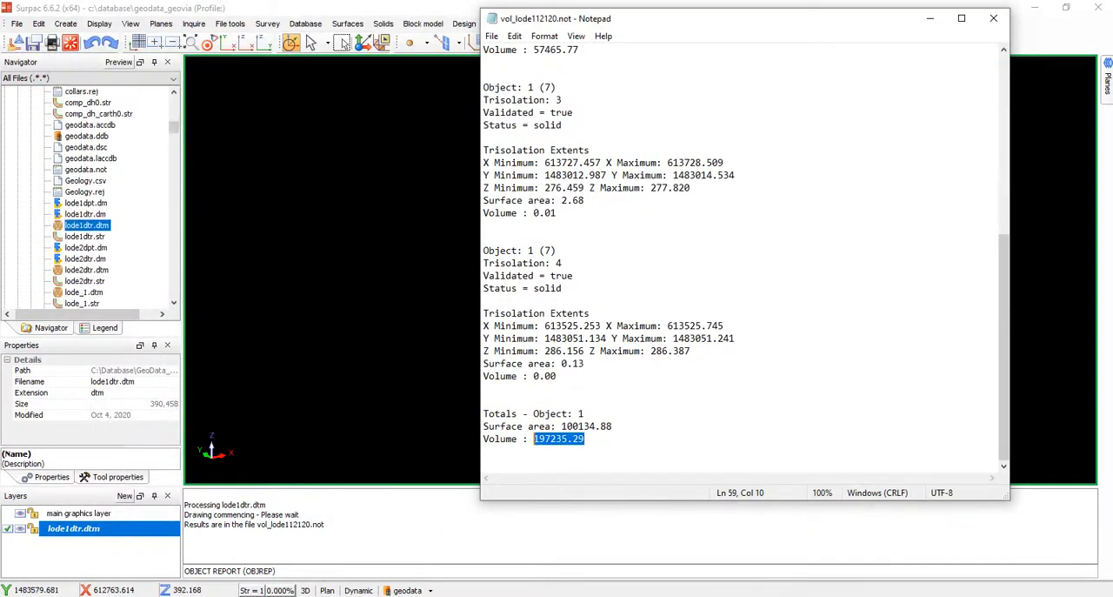
scroll("down", 3)
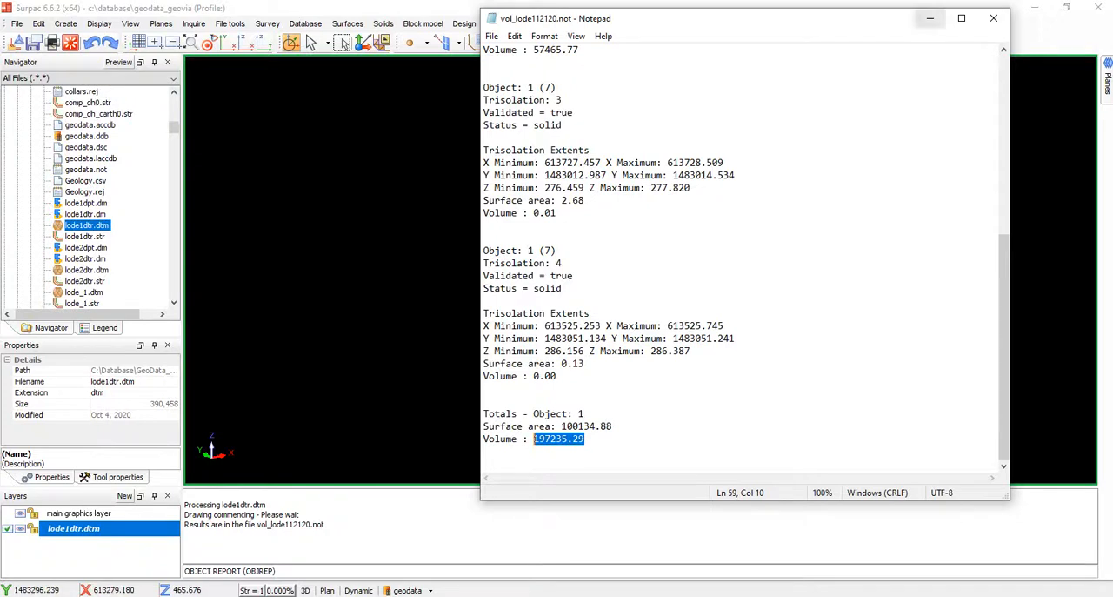
mouse_move(929, 18)
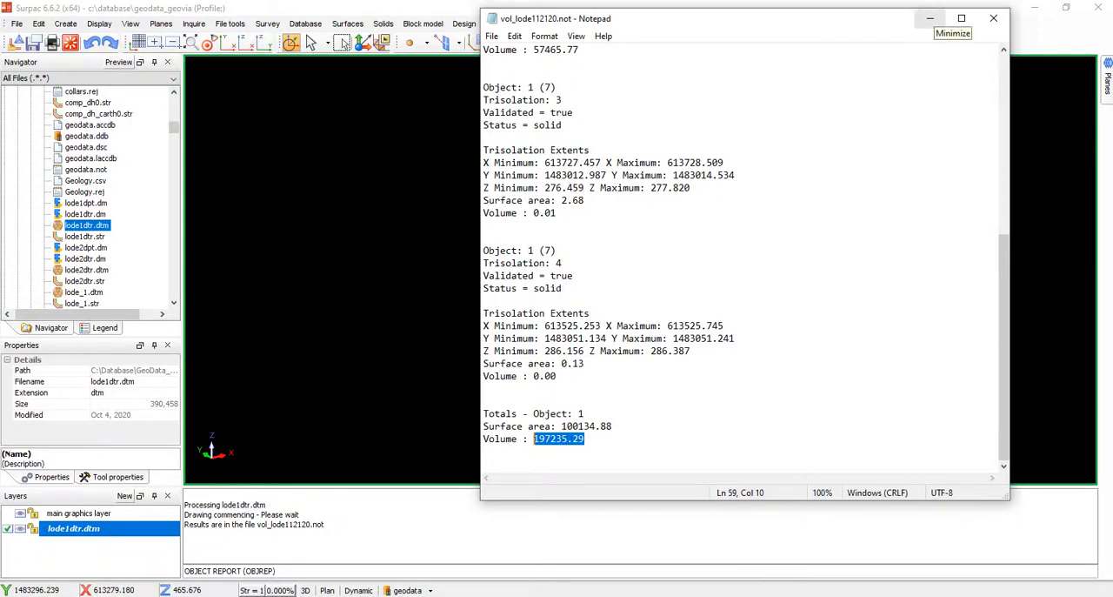